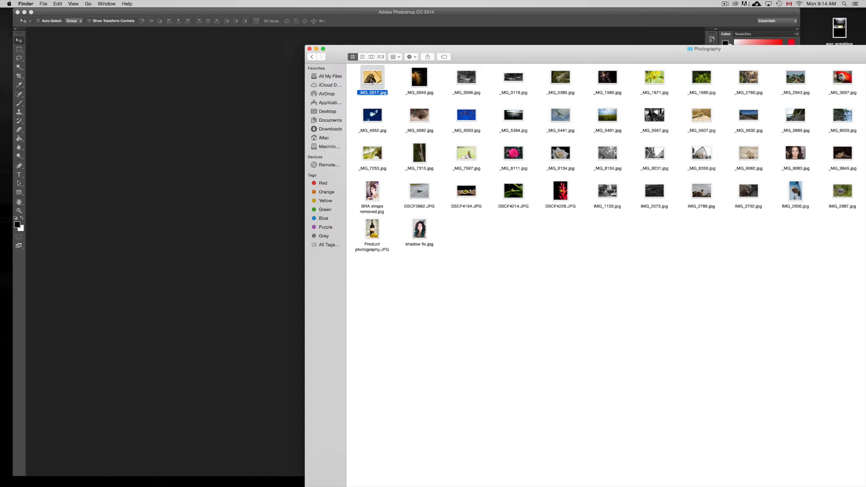
Drag _MG_0017.jpg from the Finder Photography folder into Photoshop to open it
drag(373, 76, 181, 137)
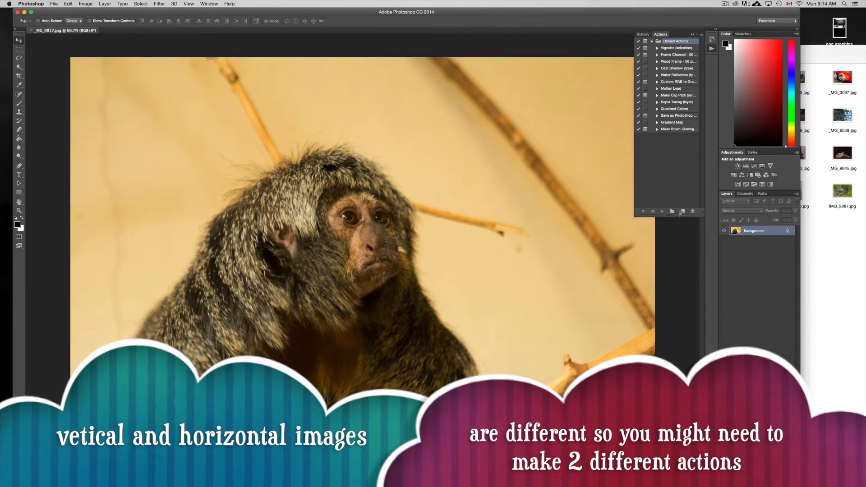
click(209, 4)
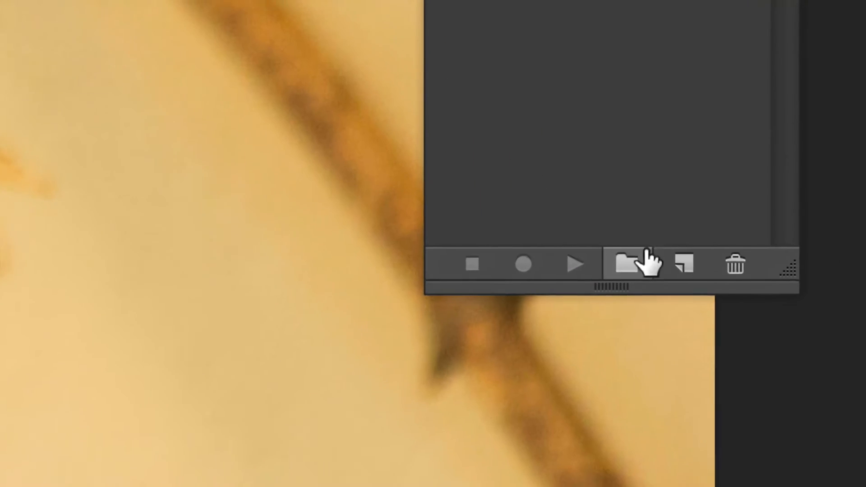
Create a new action set named 'save for web' in the Actions panel
click(635, 266)
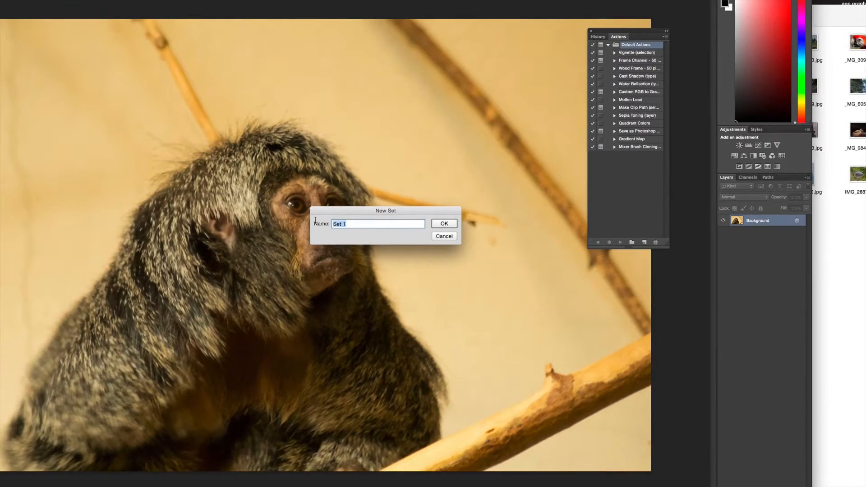
text(save)
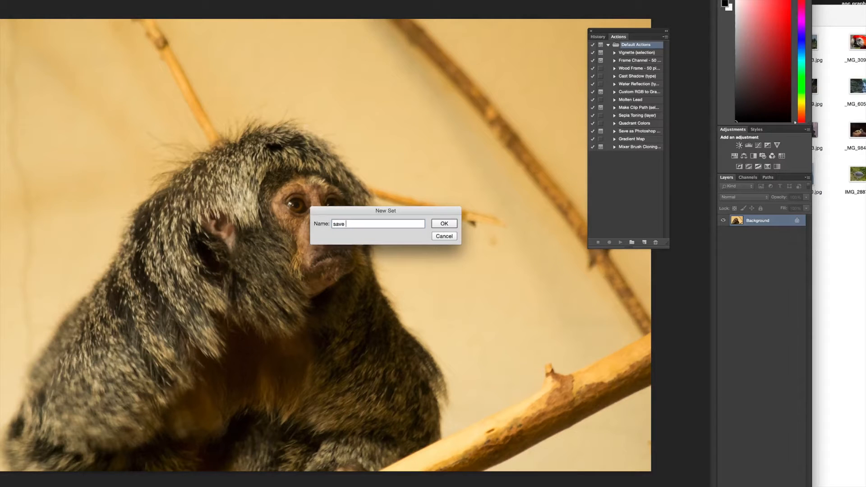
text(for web)
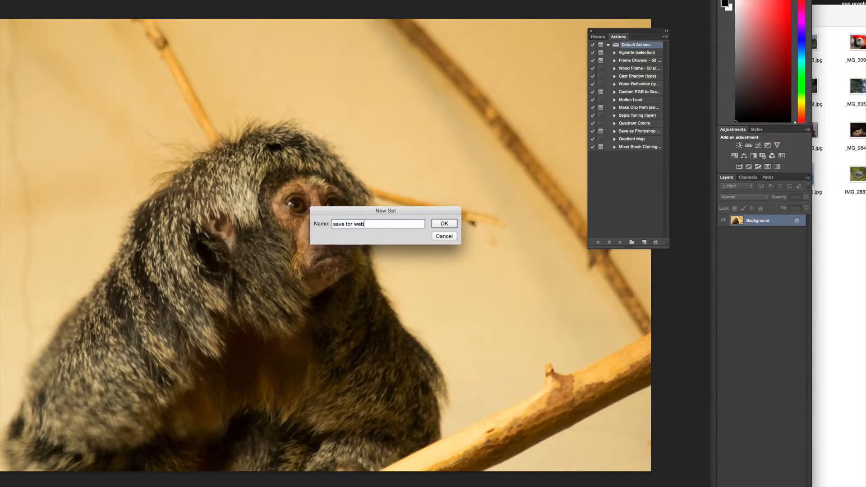
click(444, 223)
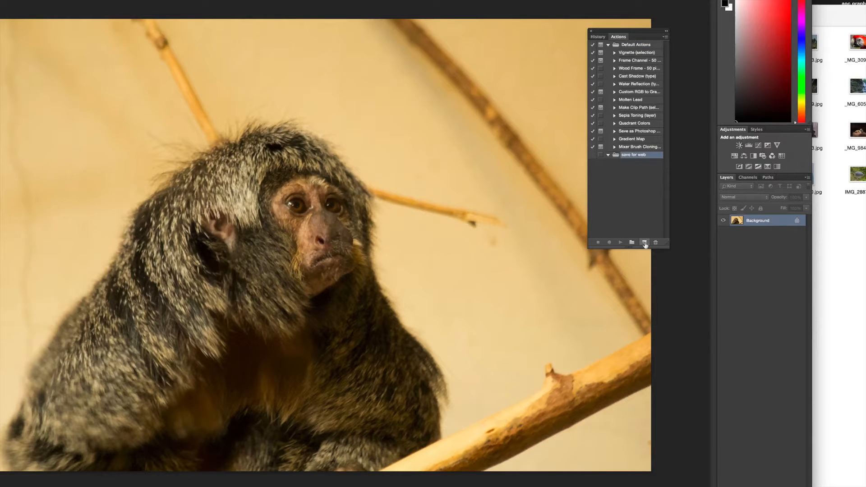
mouse_move(645, 243)
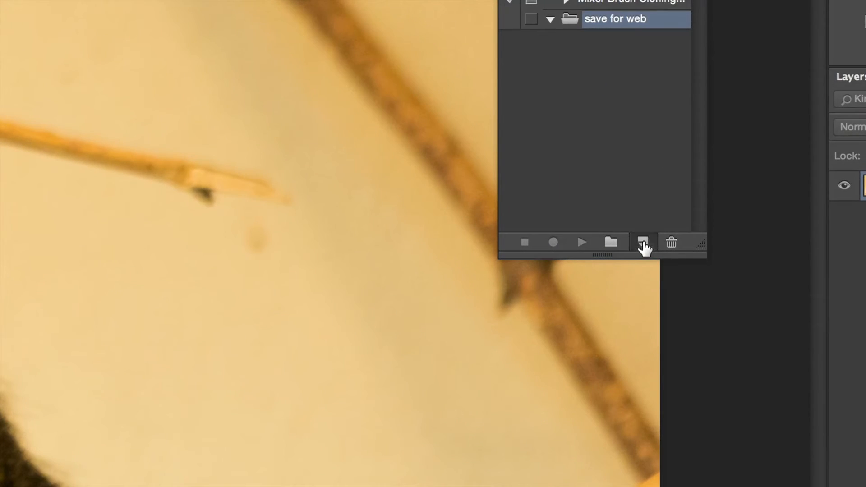
Create the action 'Save for Web Batch' in the set and begin recording it
click(642, 241)
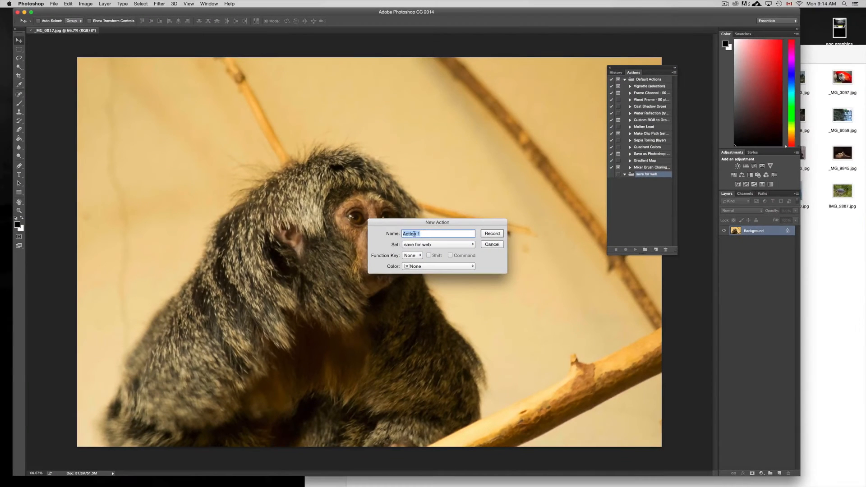
text(Save for Web Batch)
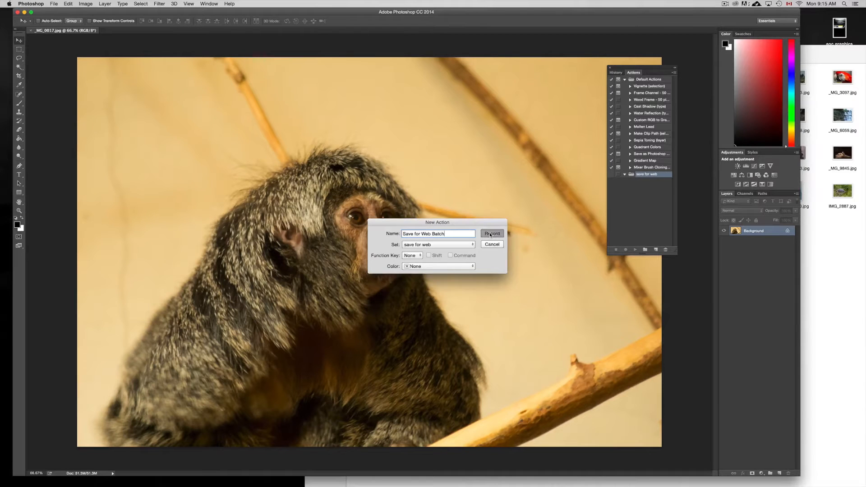
click(490, 233)
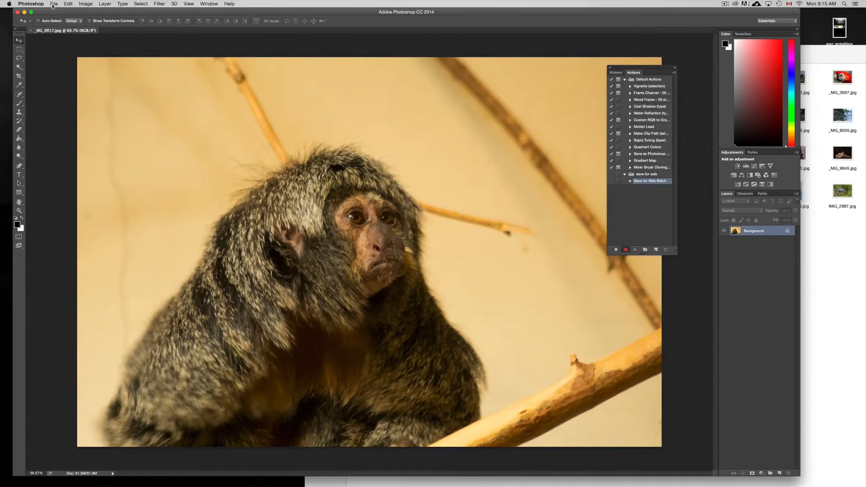
Choose File > Save for Web to bring up the web export dialog
click(53, 3)
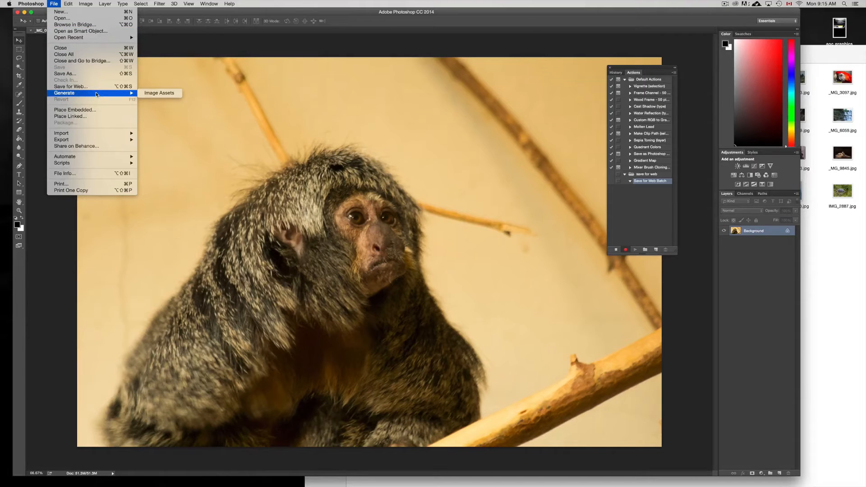
mouse_move(70, 87)
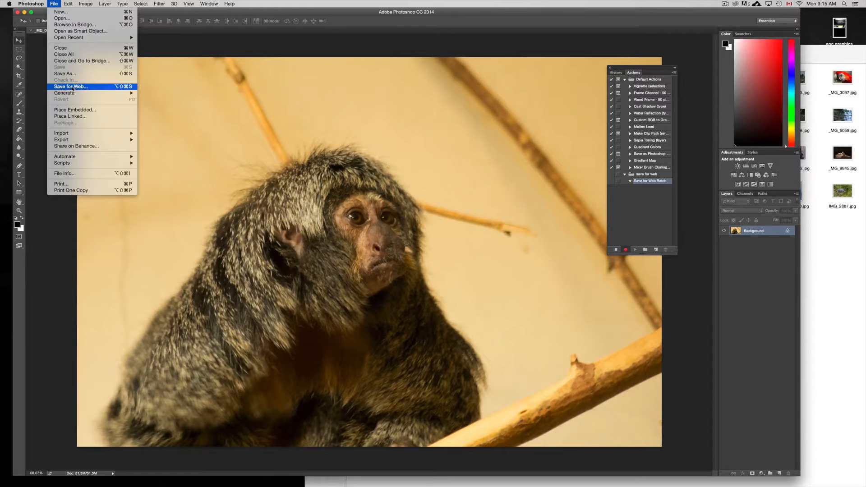
click(71, 87)
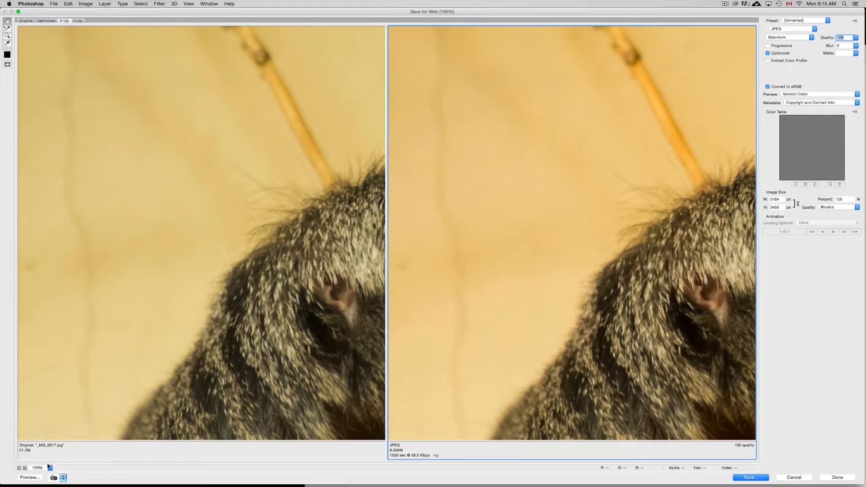
Zoom out and set the export width to 1024 so the image becomes 1024 × 683
click(49, 468)
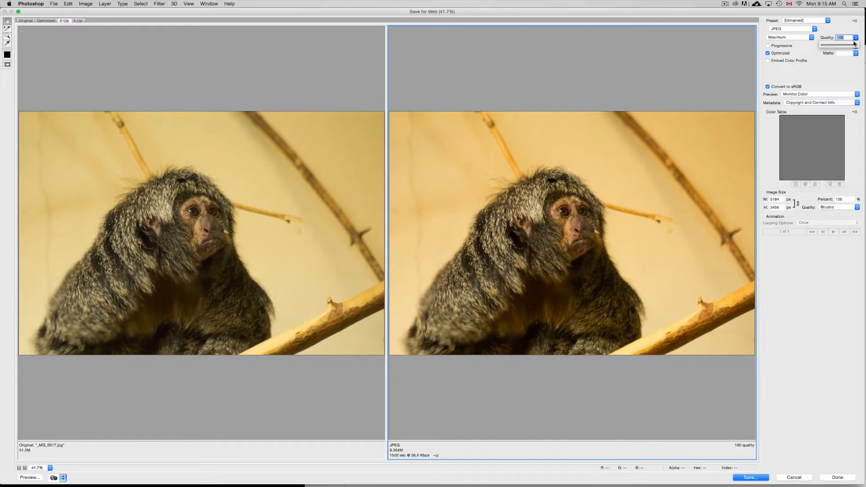
mouse_move(796, 189)
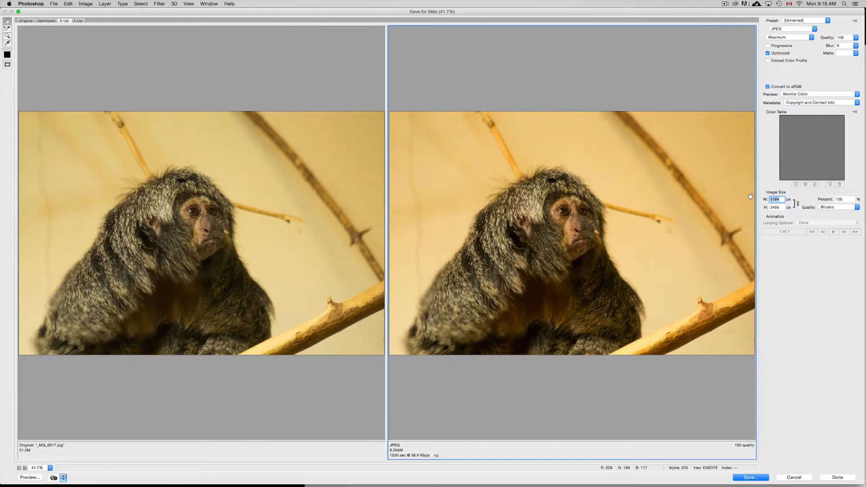
text(1024)
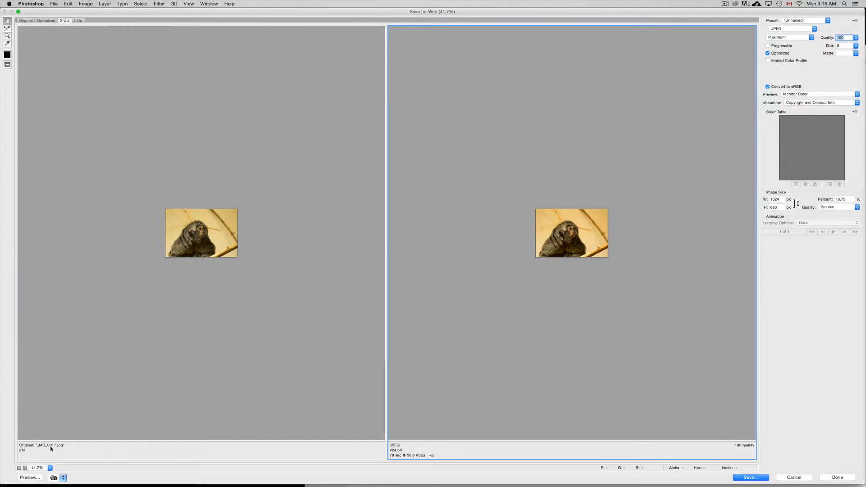
Set the preview zoom to 100%, then to 200%
click(36, 468)
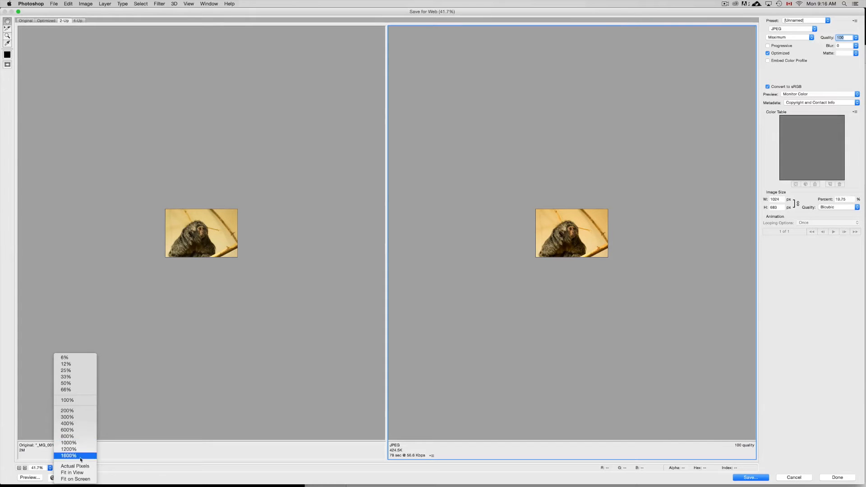
click(67, 400)
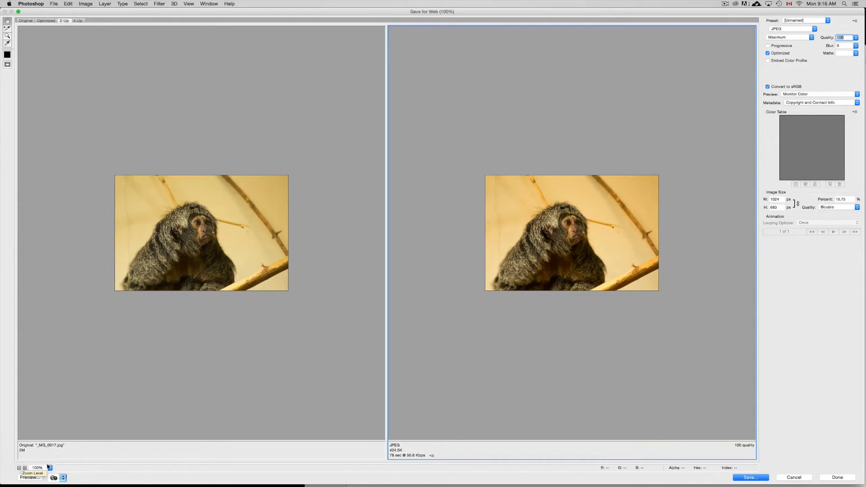
click(38, 468)
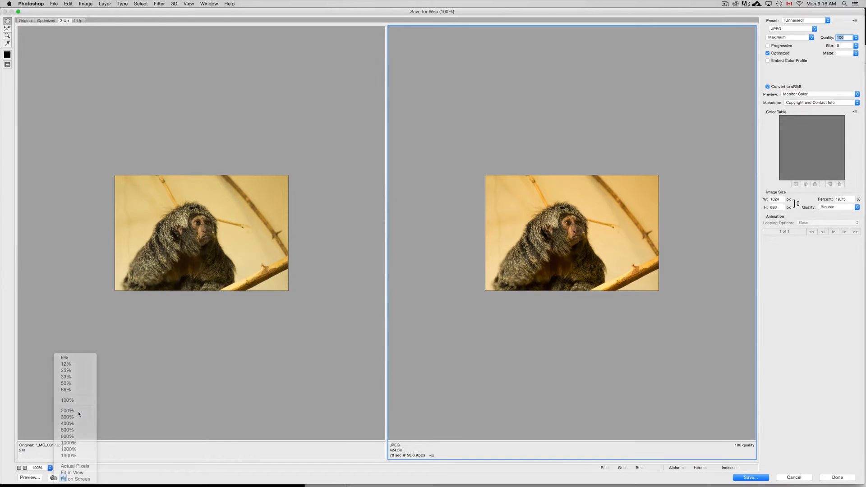
click(67, 411)
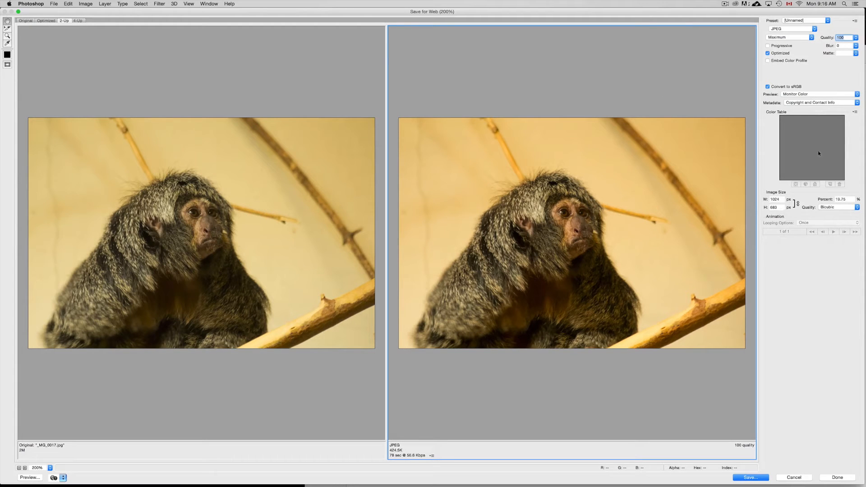
mouse_move(857, 37)
text(20)
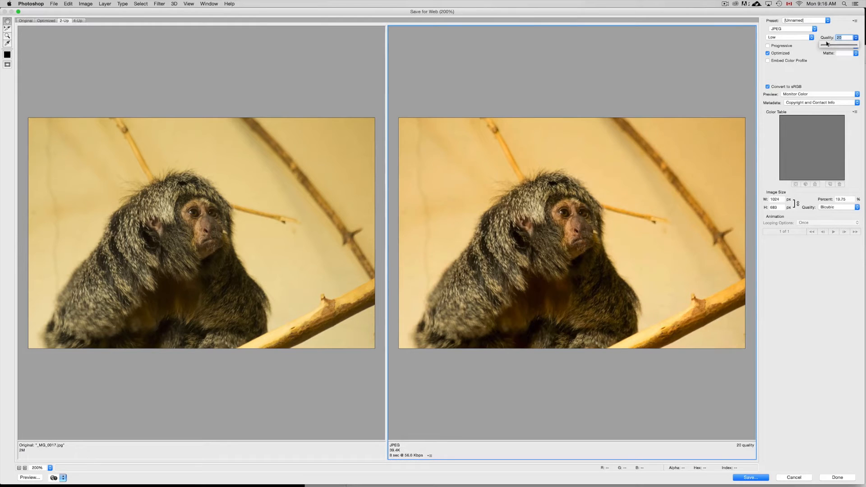
Adjust the JPEG Quality slider back and forth, settling on 81 (Very High, about 176 KB)
drag(824, 43, 837, 43)
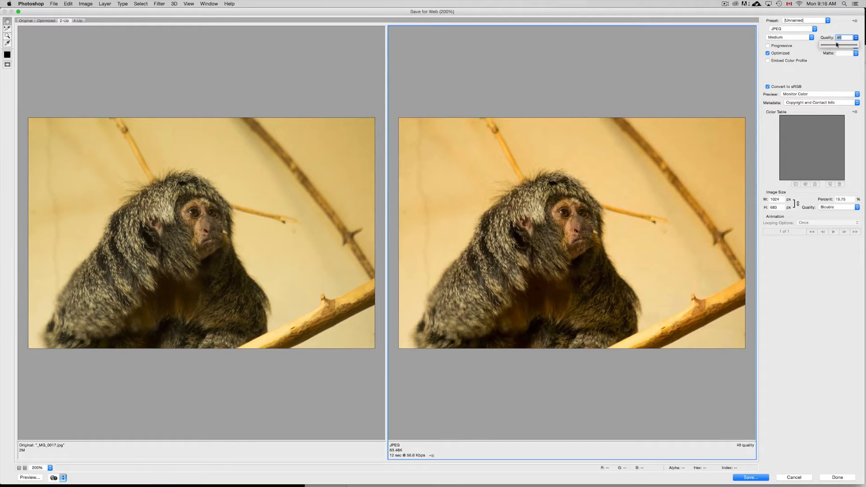
drag(822, 44, 850, 44)
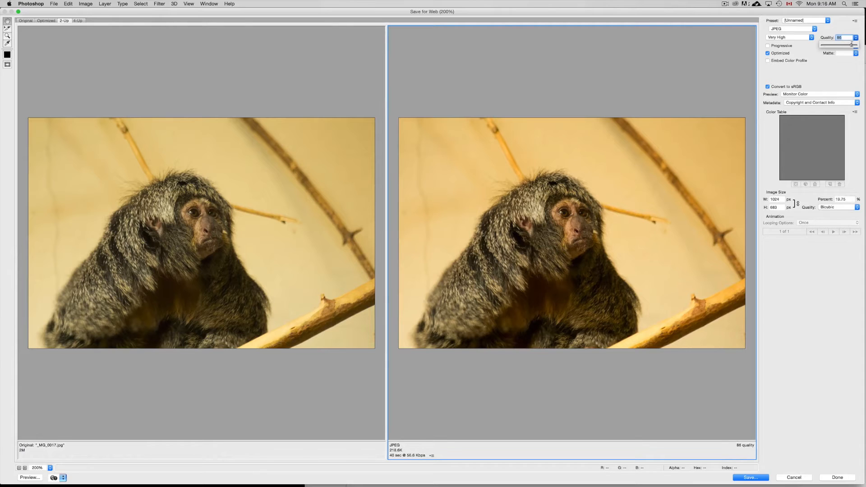
drag(834, 43, 856, 43)
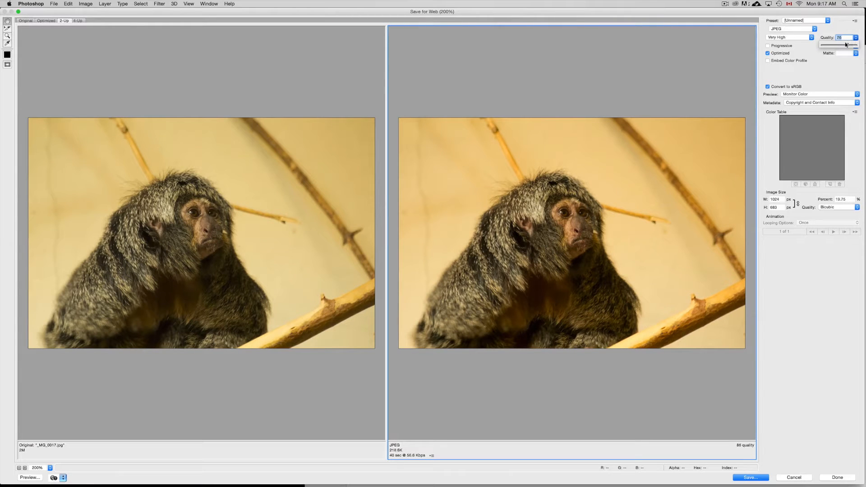
drag(845, 43, 840, 43)
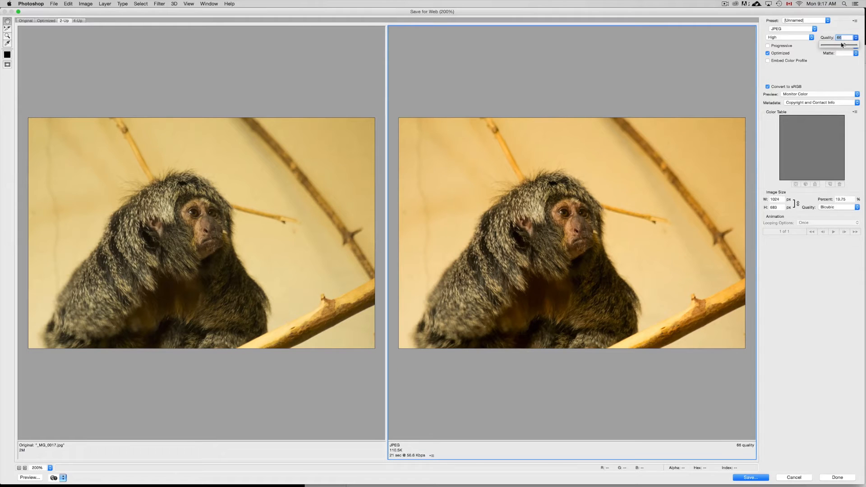
drag(845, 44, 853, 44)
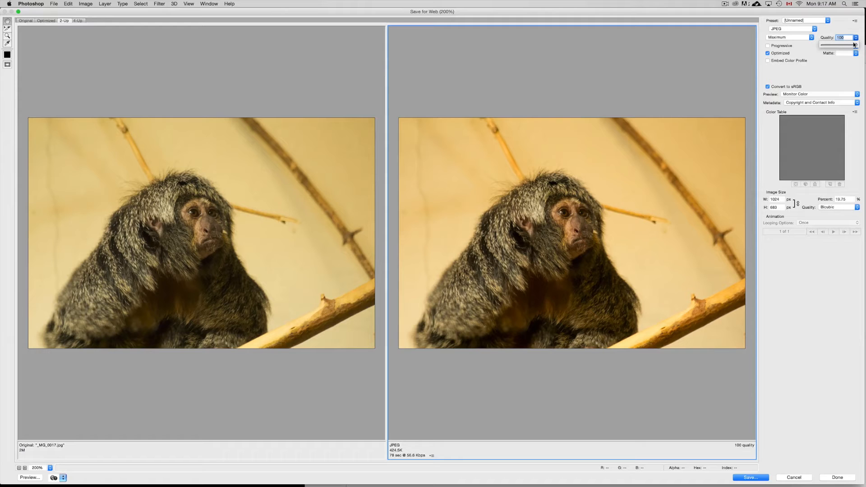
drag(854, 44, 840, 45)
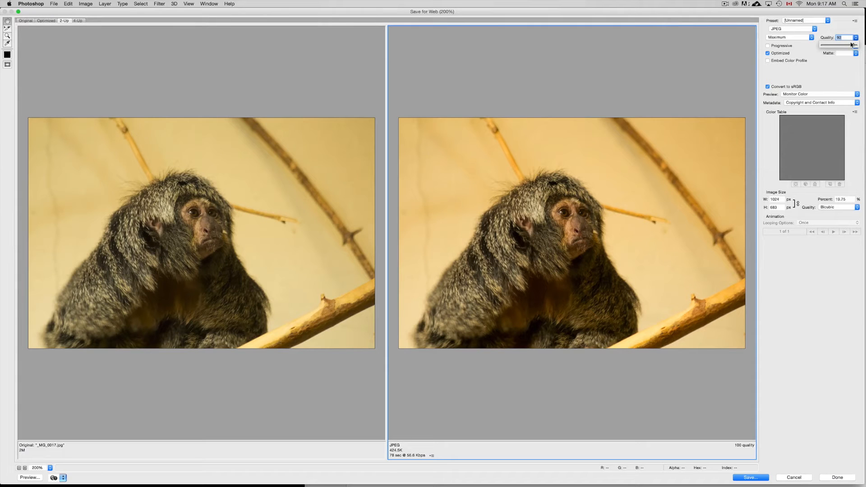
drag(853, 44, 849, 43)
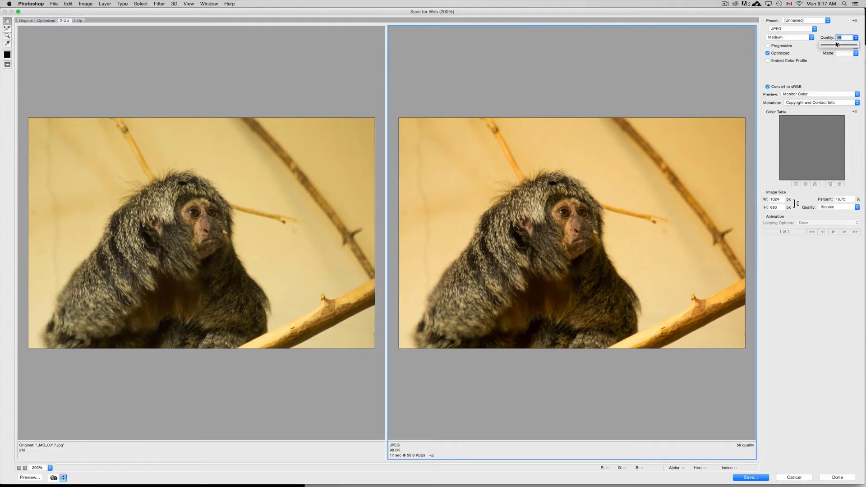
drag(840, 44, 833, 44)
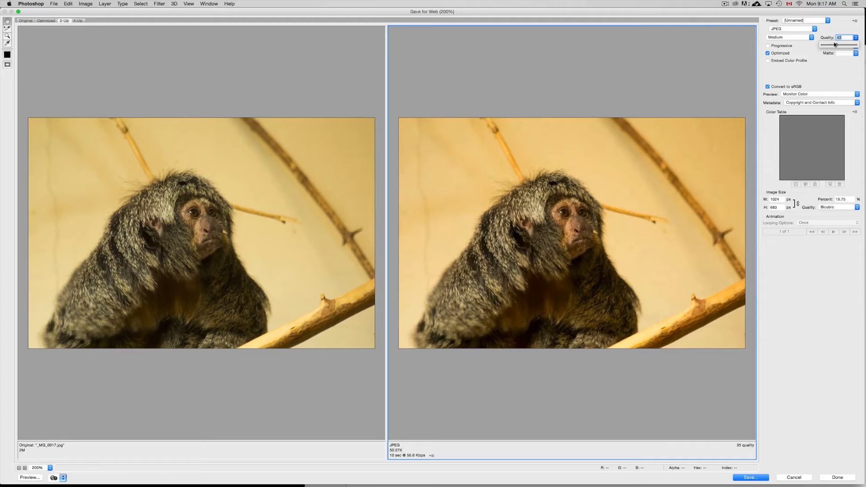
drag(823, 44, 845, 45)
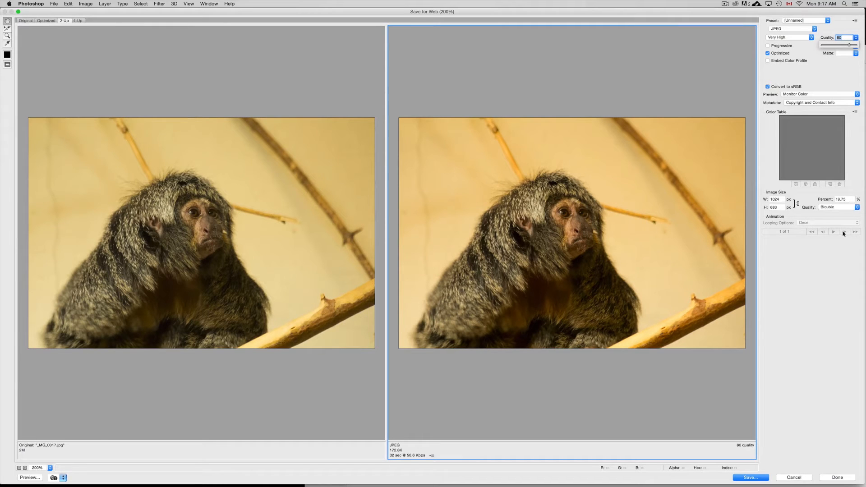
drag(829, 43, 847, 44)
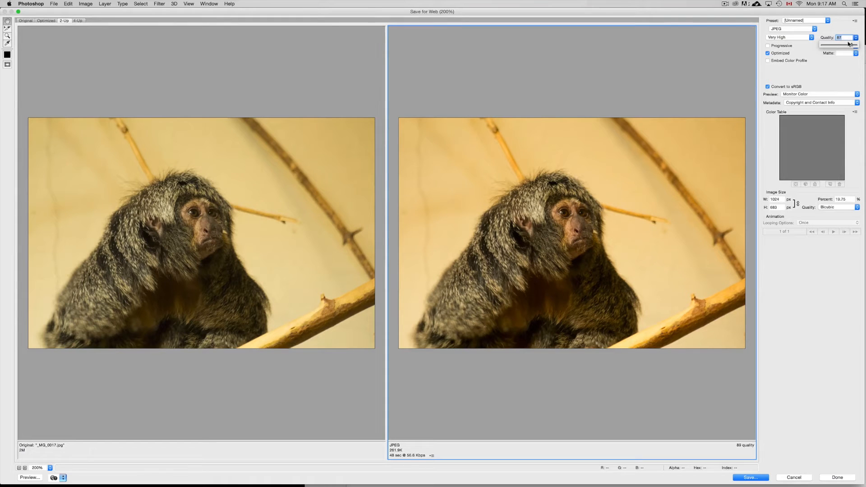
drag(852, 42, 848, 43)
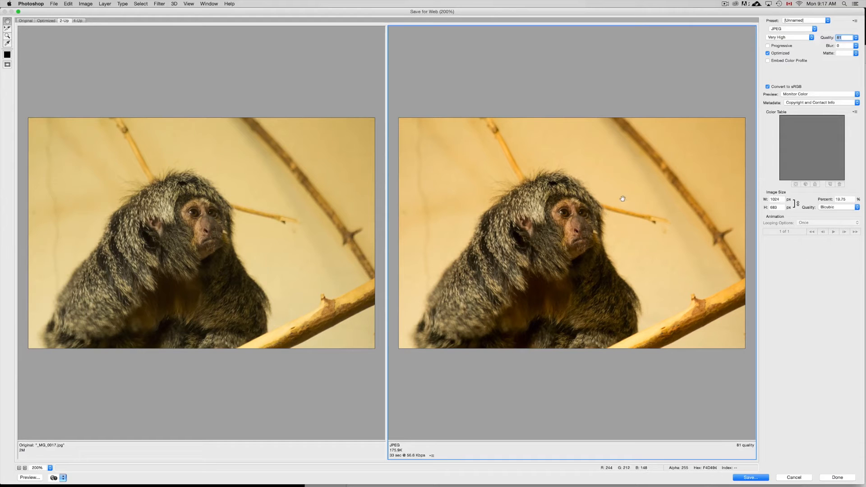
click(790, 28)
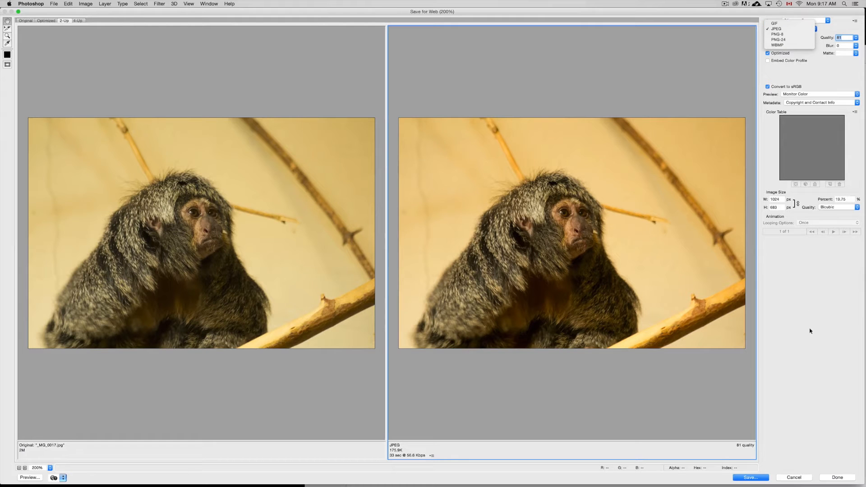
Keep JPEG as the format and Save to bring up the Save Optimized As window
click(777, 28)
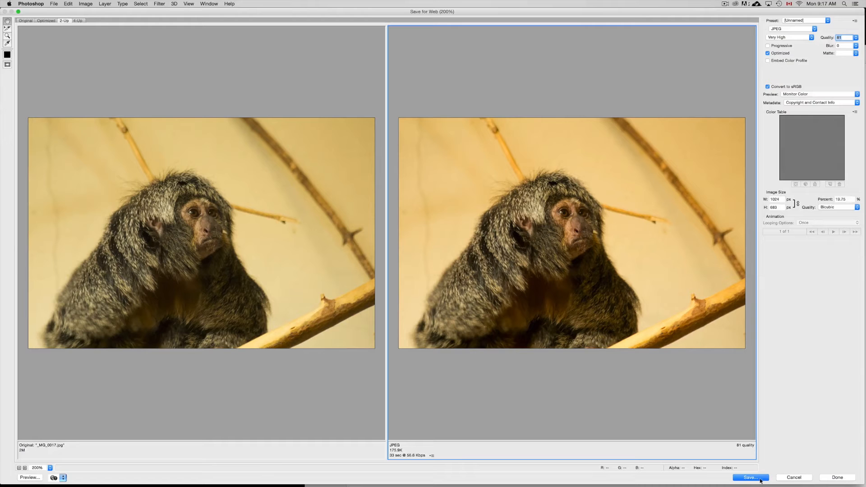
click(750, 478)
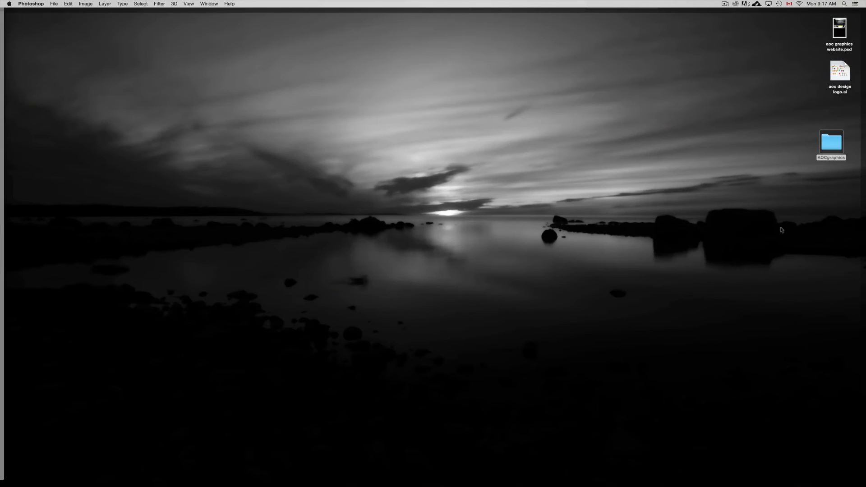
mouse_move(601, 154)
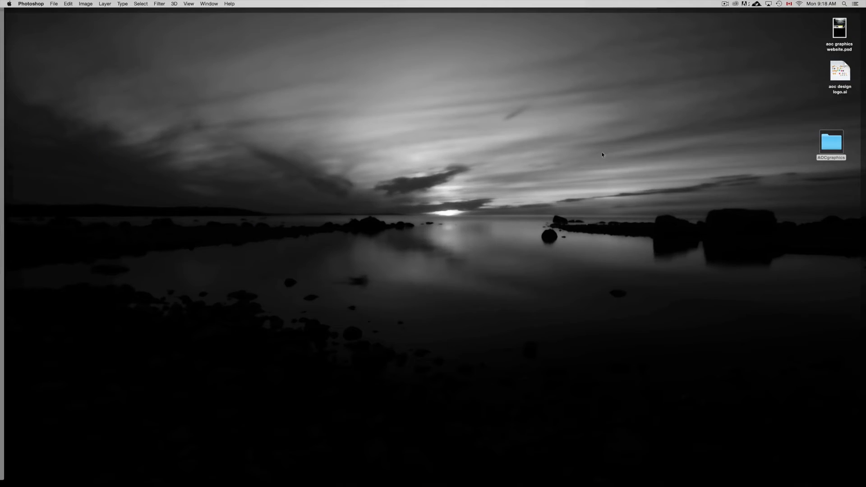
mouse_move(575, 211)
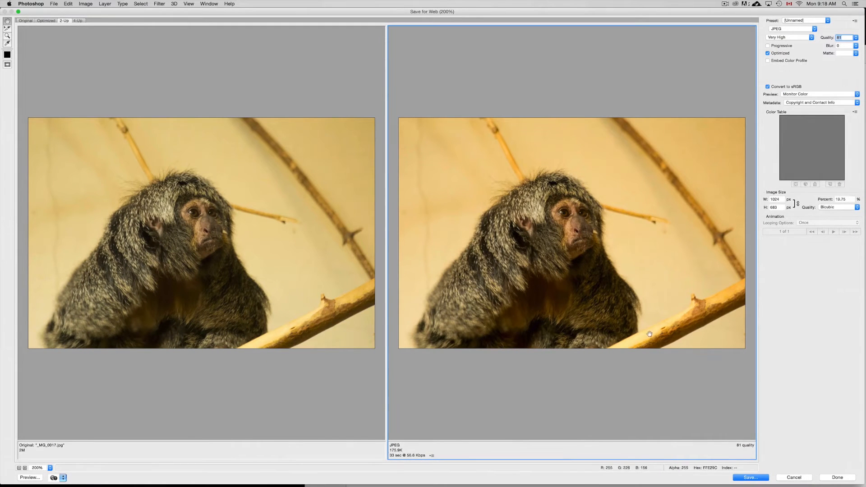
click(750, 477)
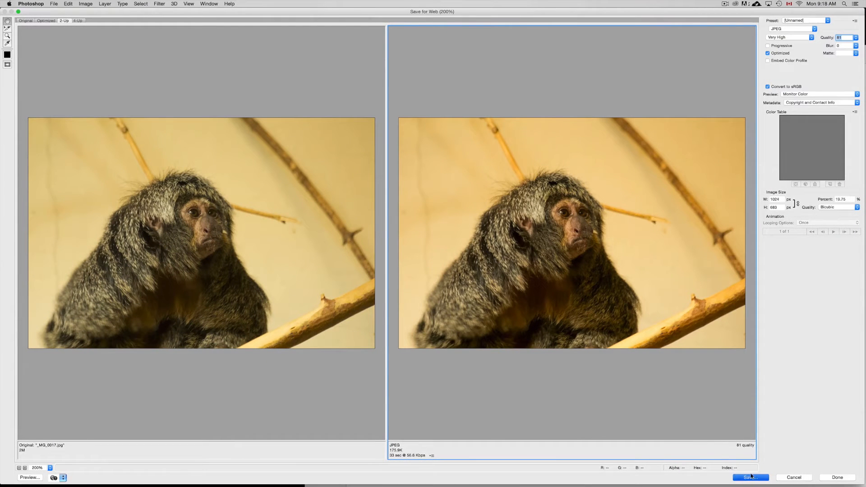
click(749, 477)
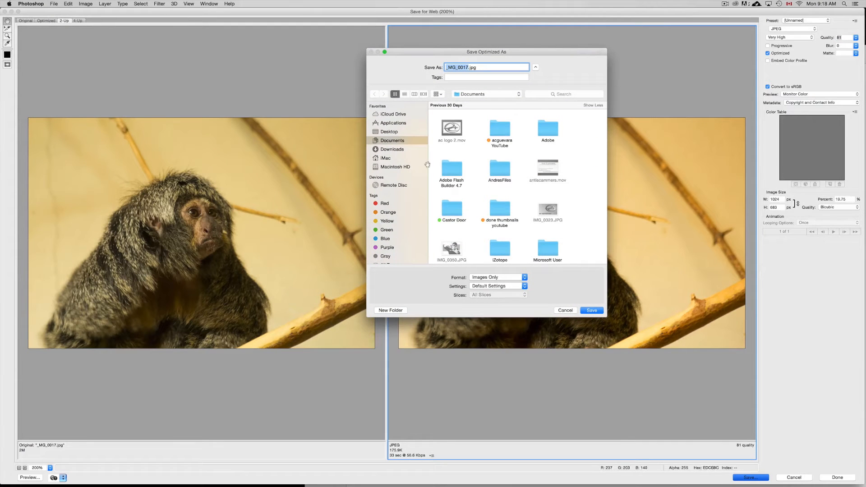
Save the optimized _MG_0017.jpg into the Photos Web folder on the Desktop
click(388, 131)
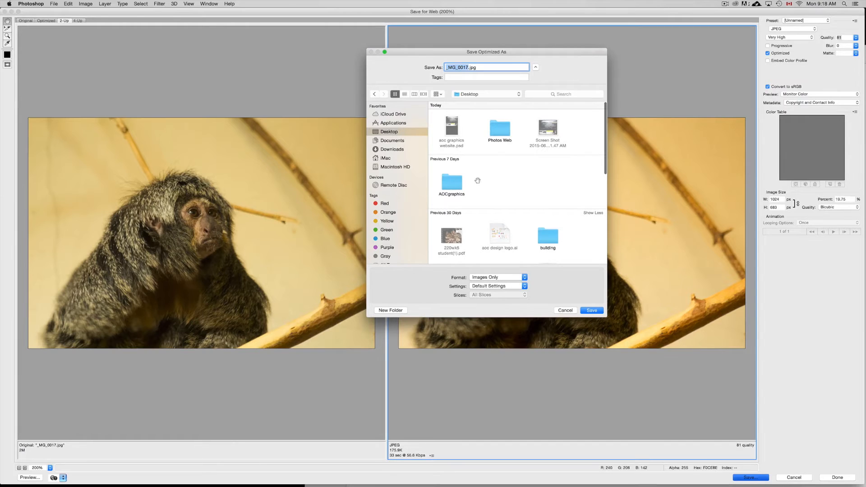
click(498, 126)
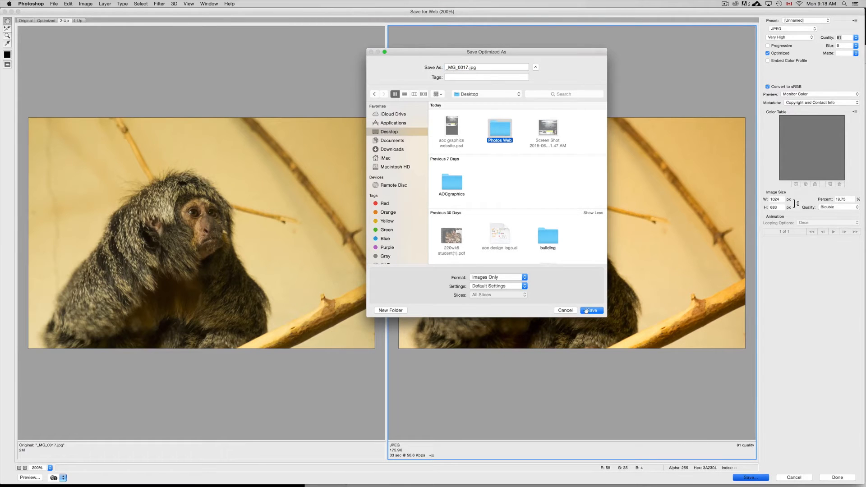
double_click(499, 124)
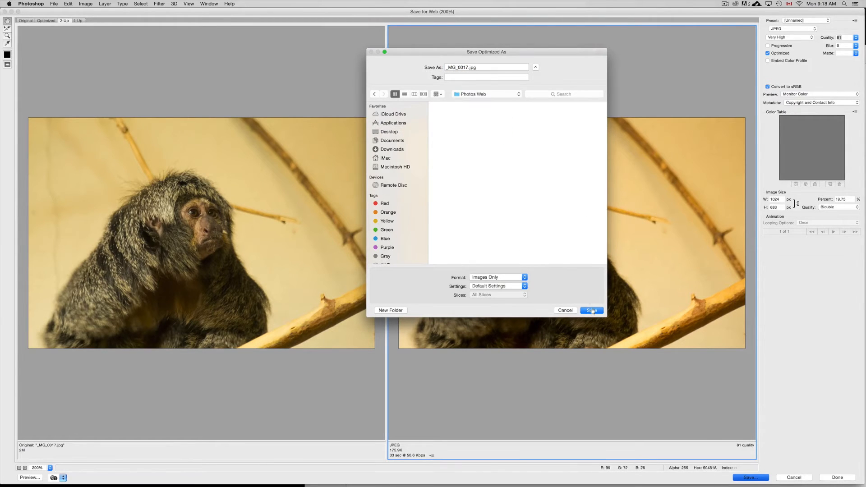
click(591, 310)
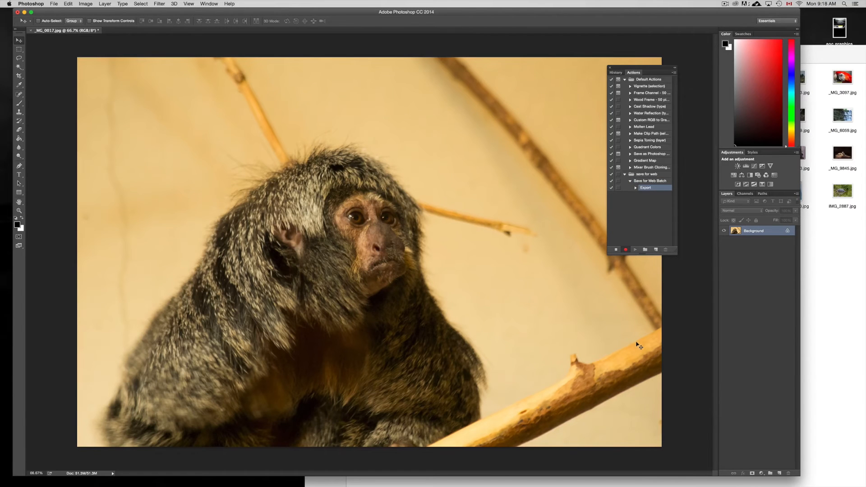
mouse_move(105, 54)
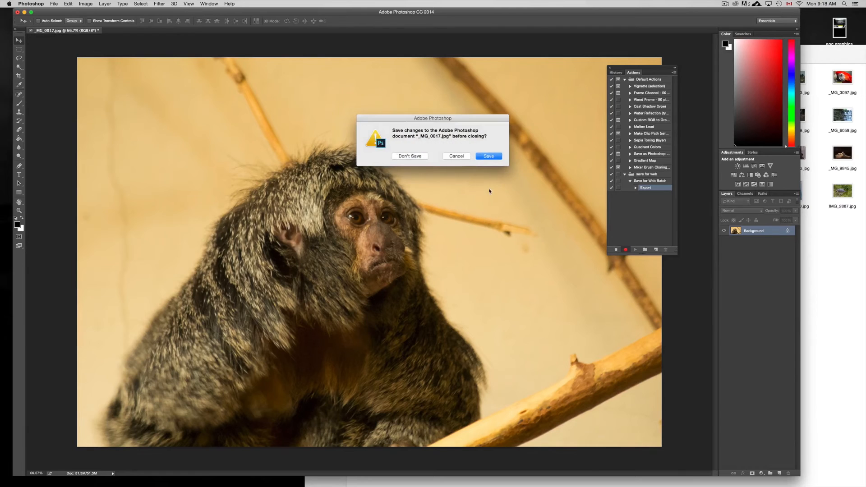
Close the photo with Don't Save and stop recording the action
click(409, 156)
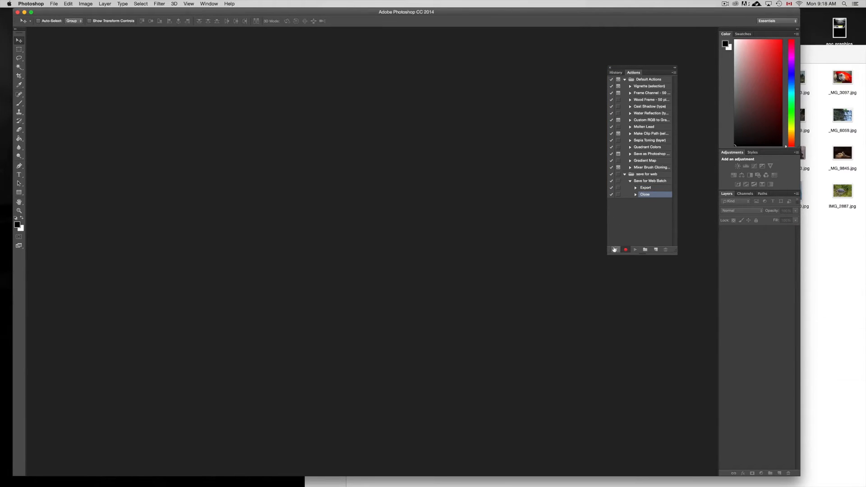
click(625, 250)
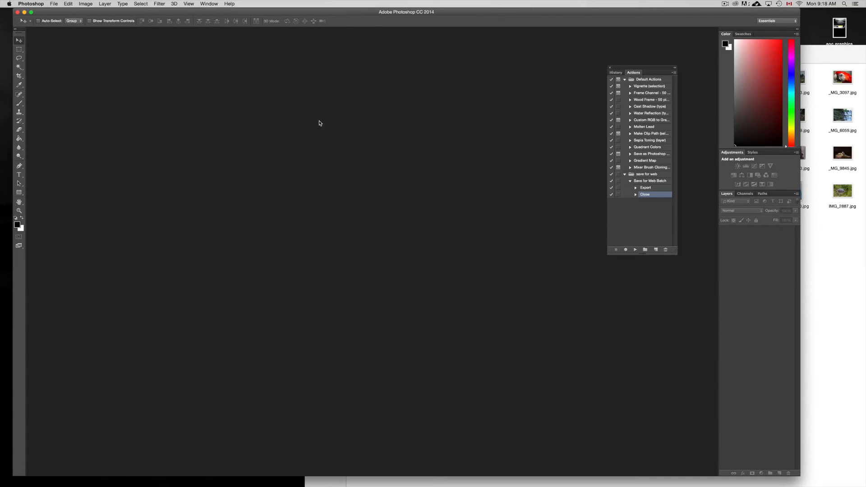
mouse_move(529, 177)
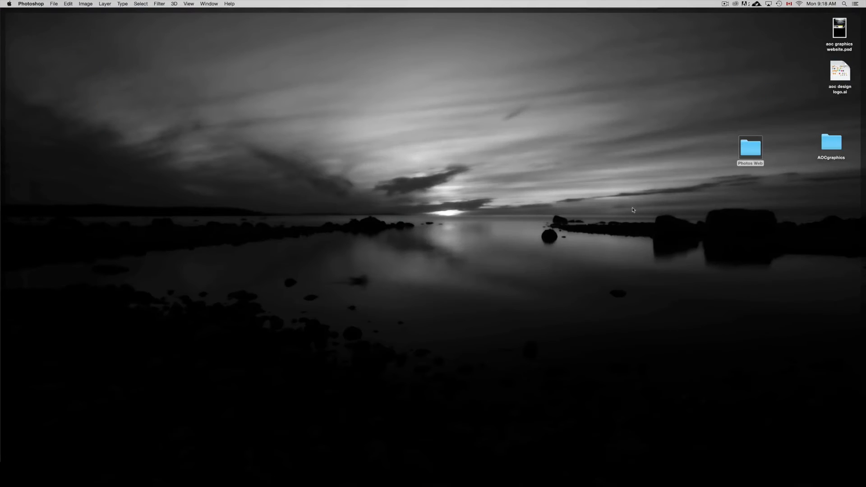
Inspect _MG_0017.jpg in the Photos Web folder via Get Info: a 181 KB, 1024×683 JPEG
double_click(749, 149)
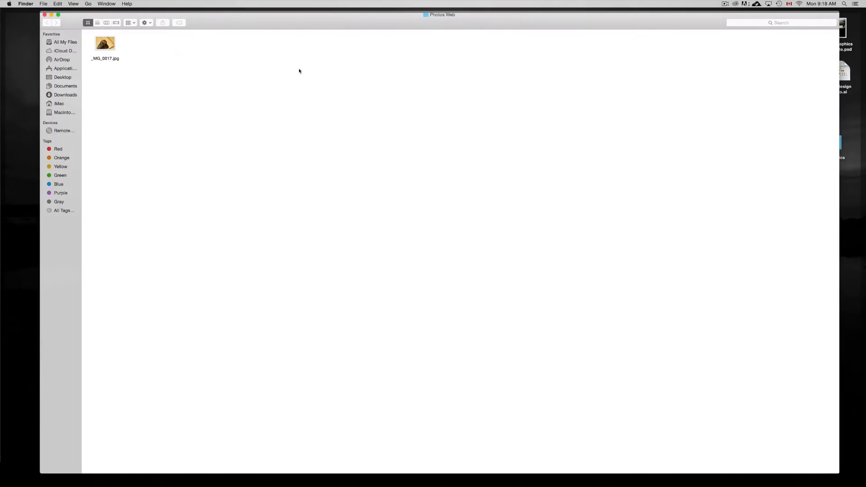
right_click(105, 44)
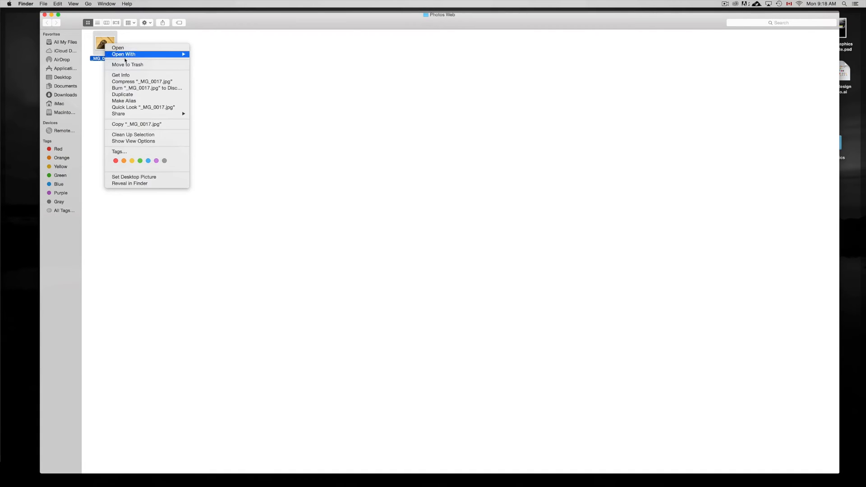
click(120, 74)
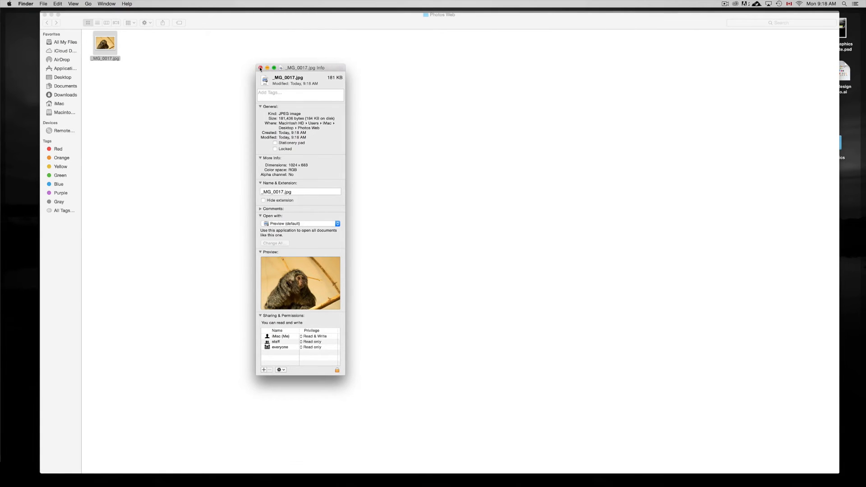
click(260, 68)
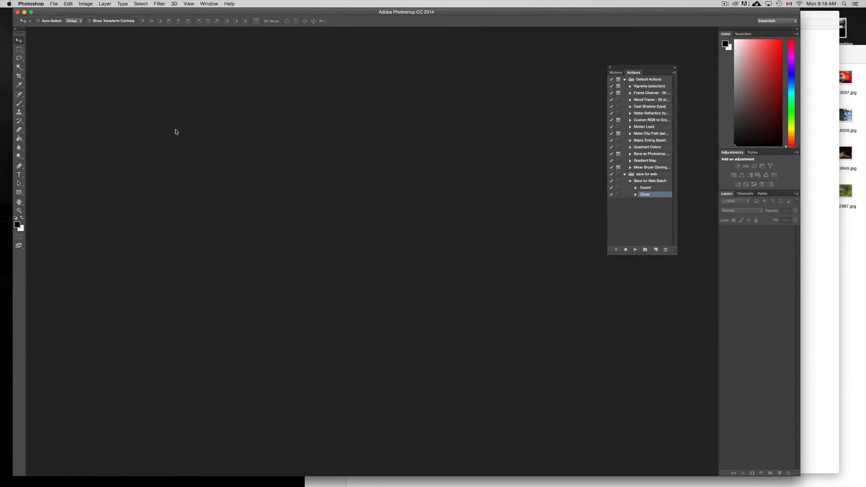
mouse_move(712, 245)
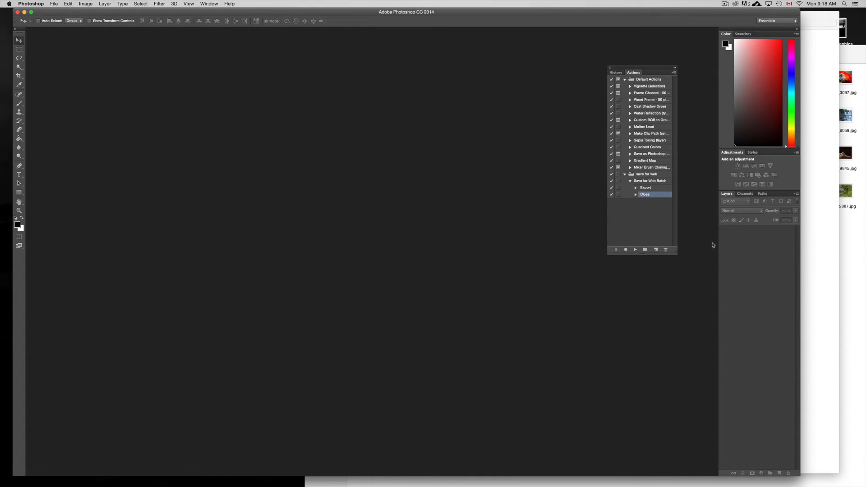
mouse_move(121, 13)
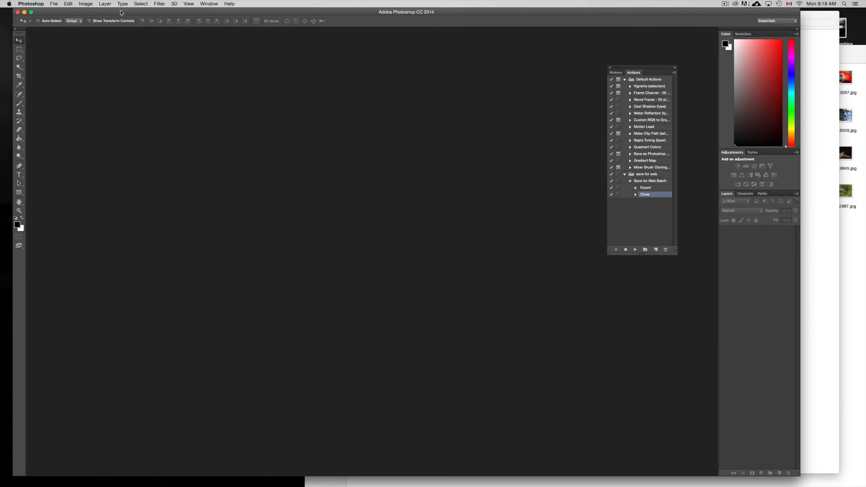
Return to Photoshop from the Photography folder and bring up the File menu commands
click(85, 4)
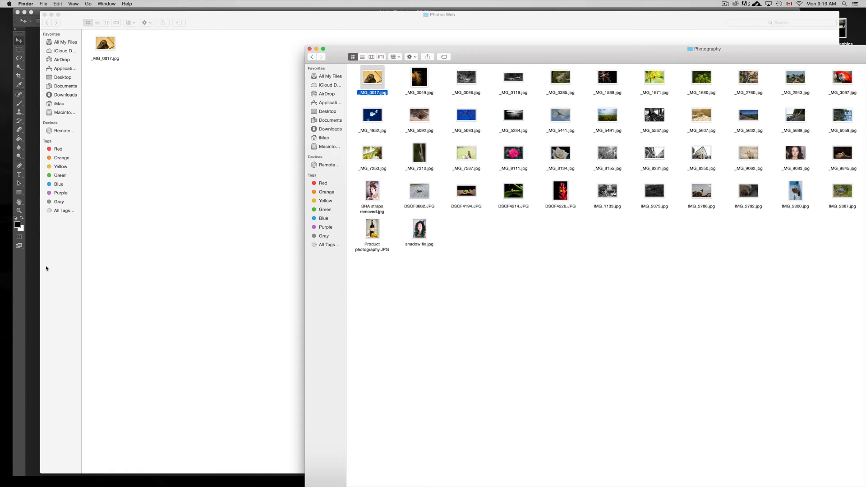
mouse_move(34, 279)
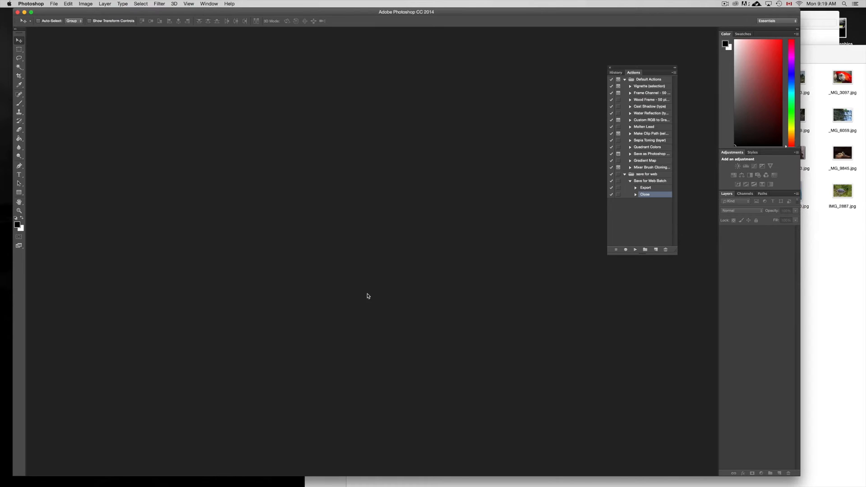
click(53, 3)
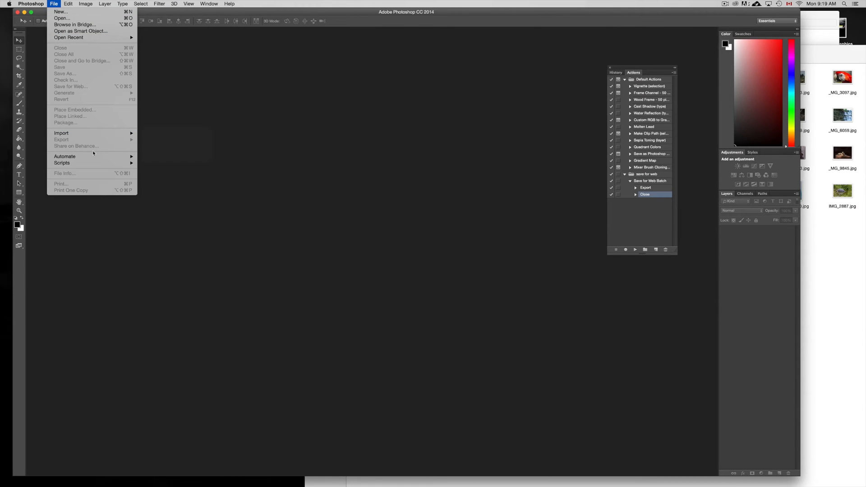
mouse_move(100, 153)
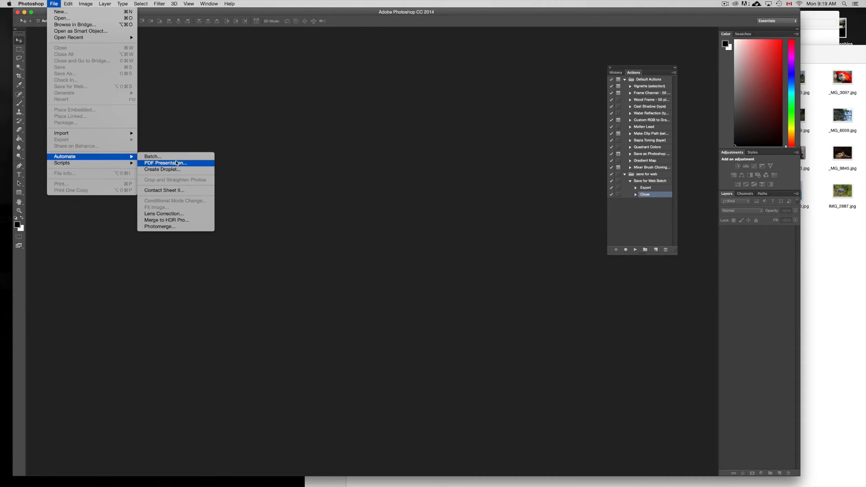
In File > Automate > Batch, play Save for Web Batch from the save for web set with a Folder source
click(152, 156)
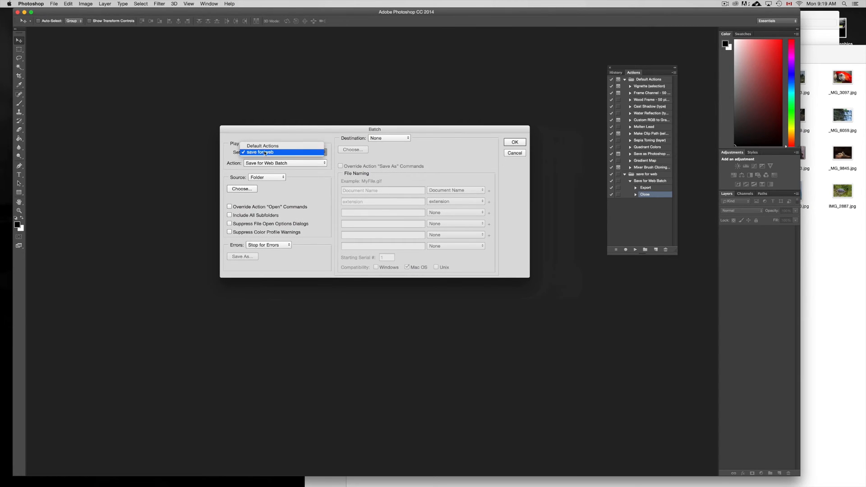
click(265, 152)
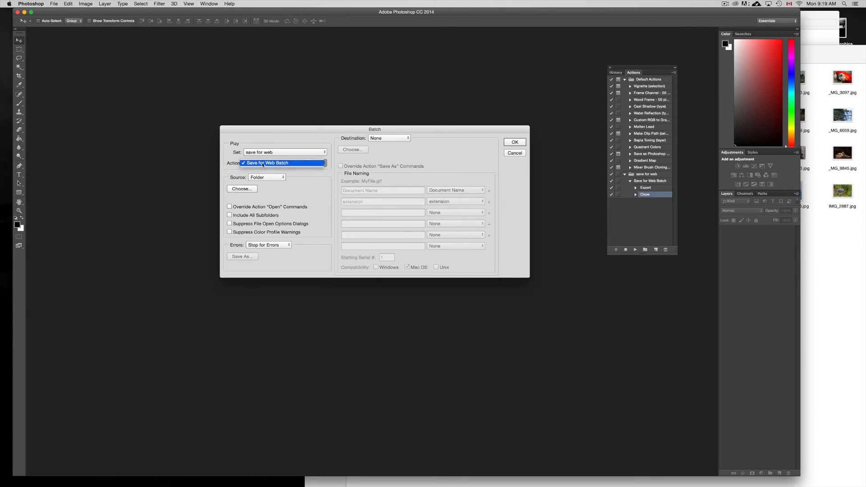
click(267, 162)
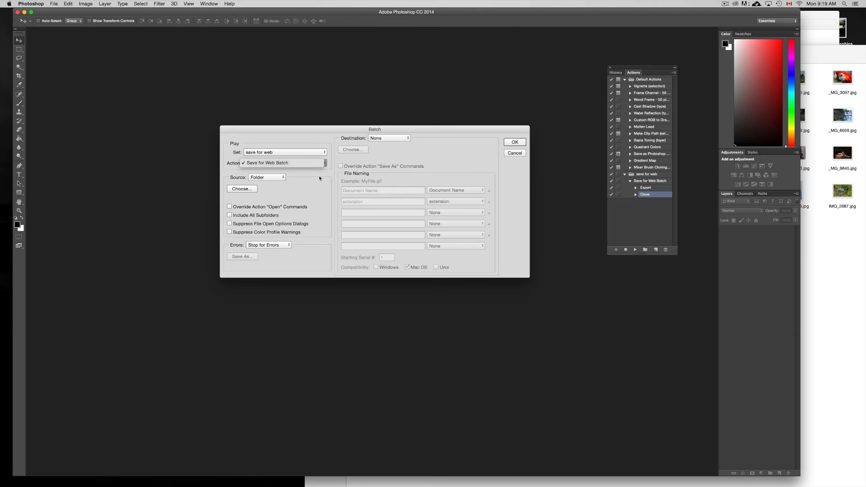
click(267, 177)
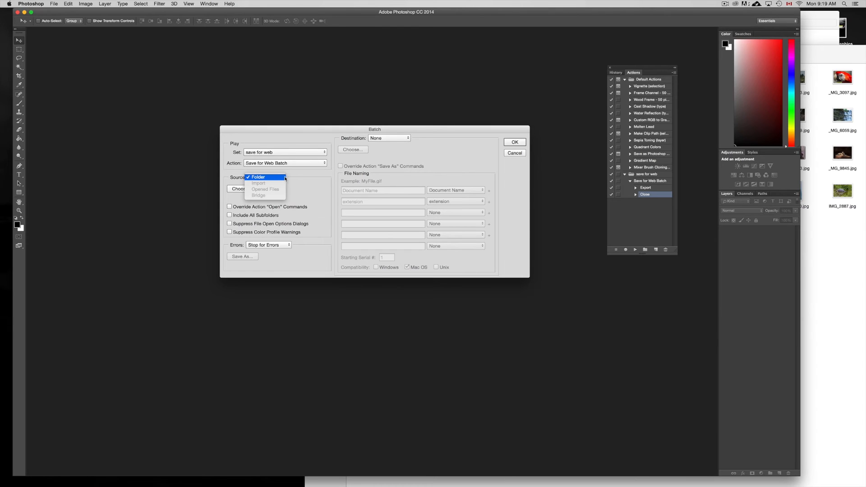
click(242, 189)
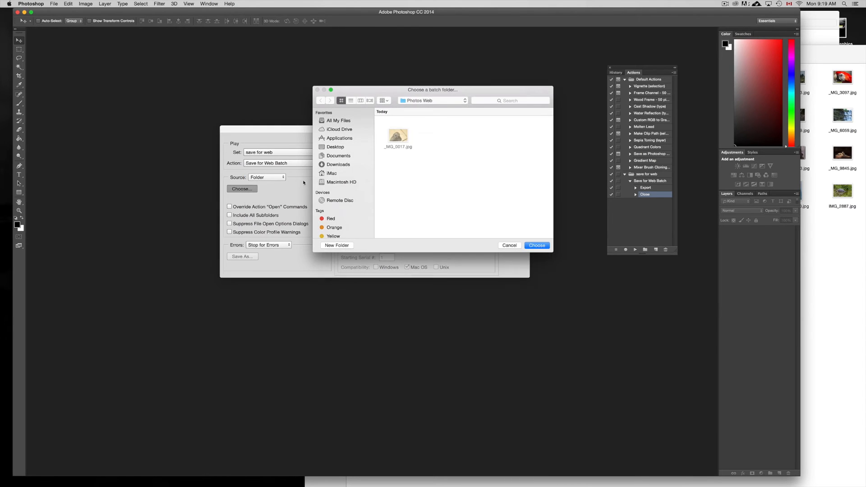
mouse_move(335, 154)
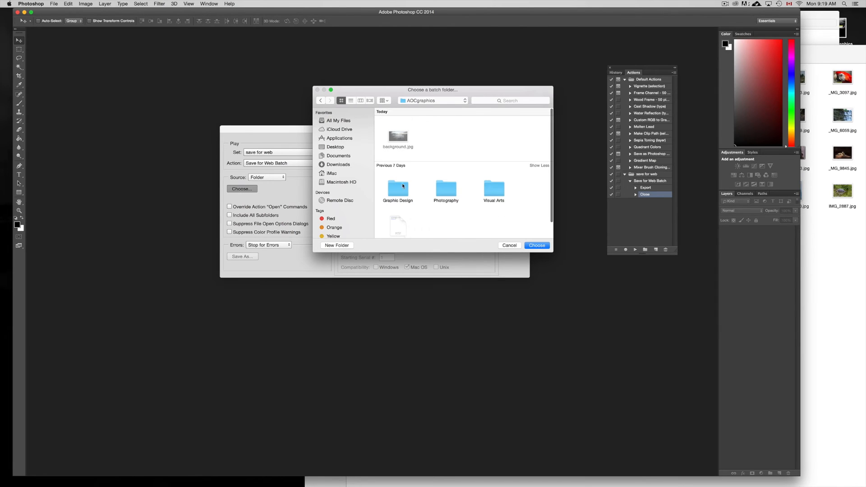
Choose the Photography folder inside AOCgraphics as the batch source
click(446, 188)
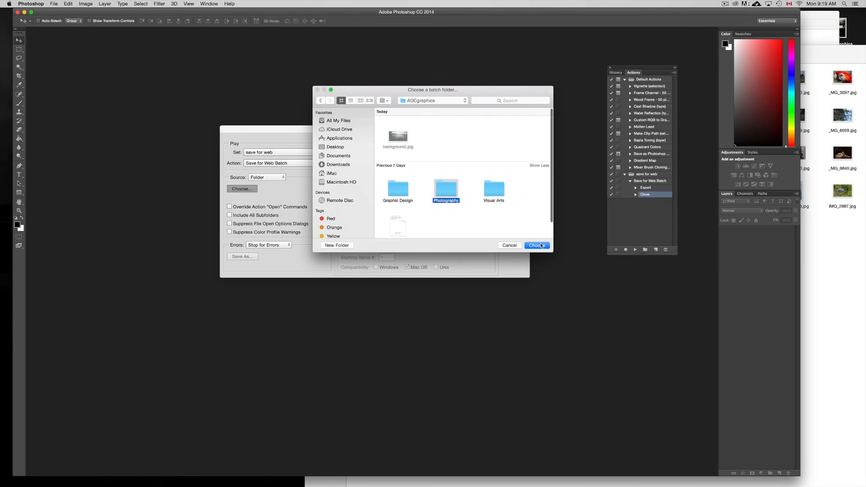
click(536, 246)
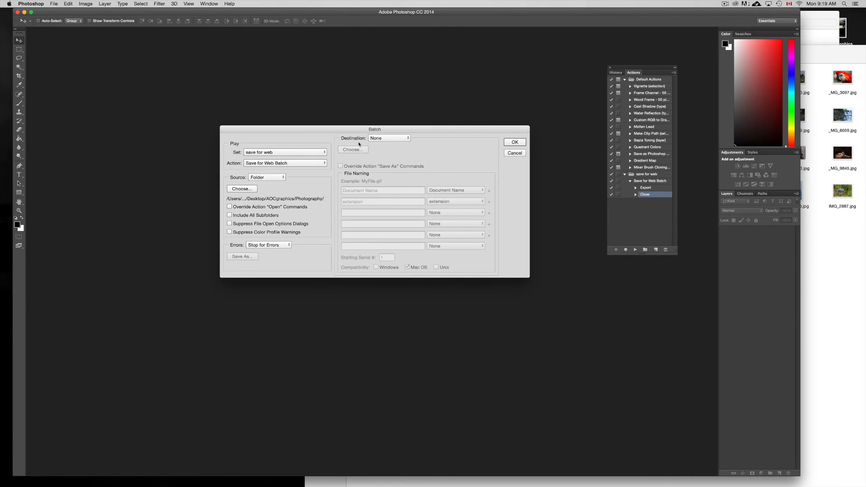
mouse_move(398, 142)
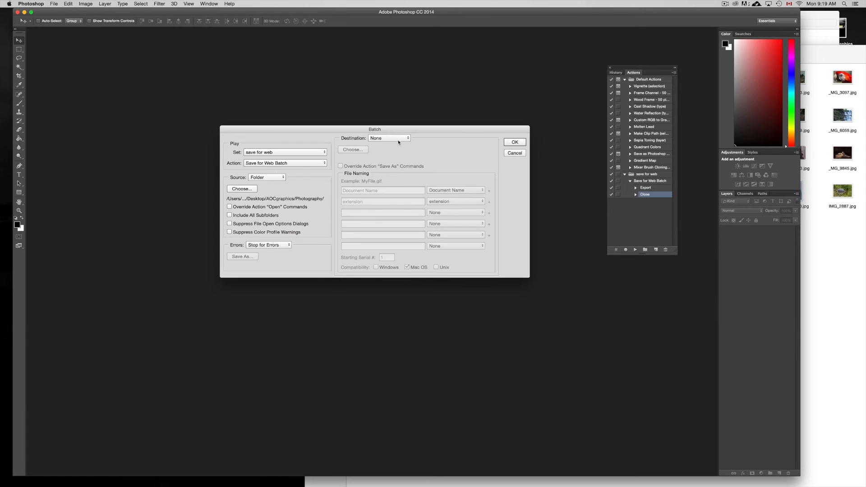
Set the batch destination to Save and Close
click(388, 137)
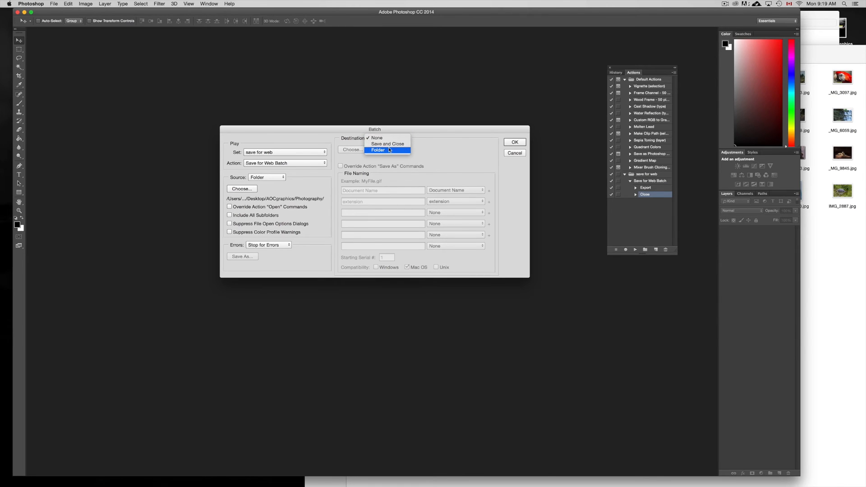
mouse_move(387, 143)
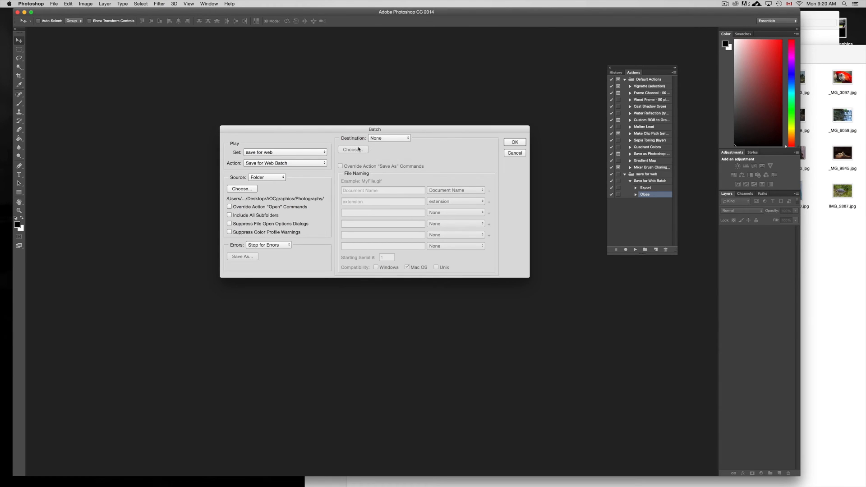
click(388, 137)
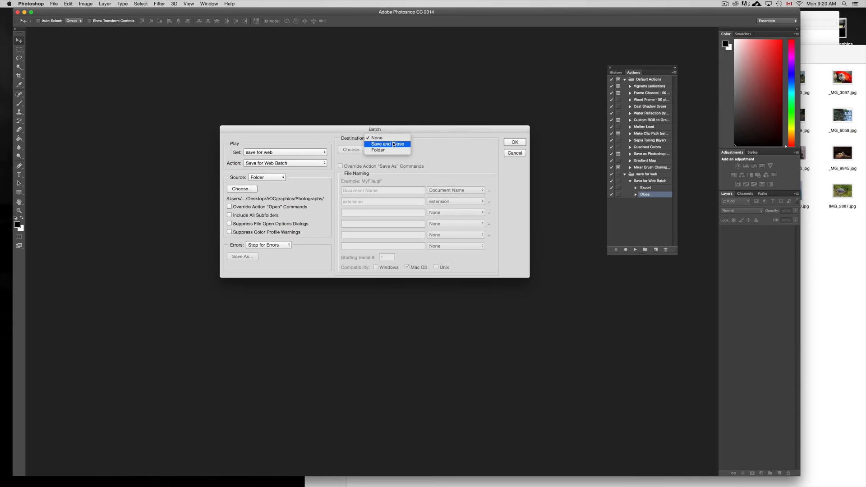
click(387, 143)
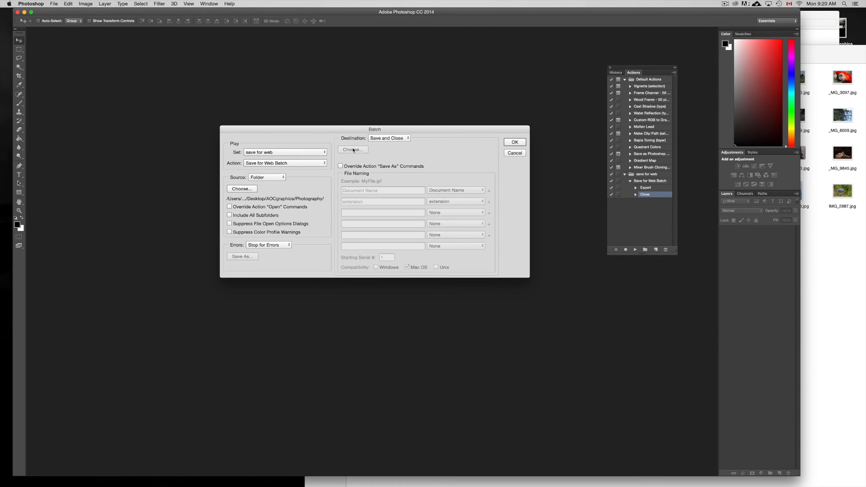
mouse_move(362, 144)
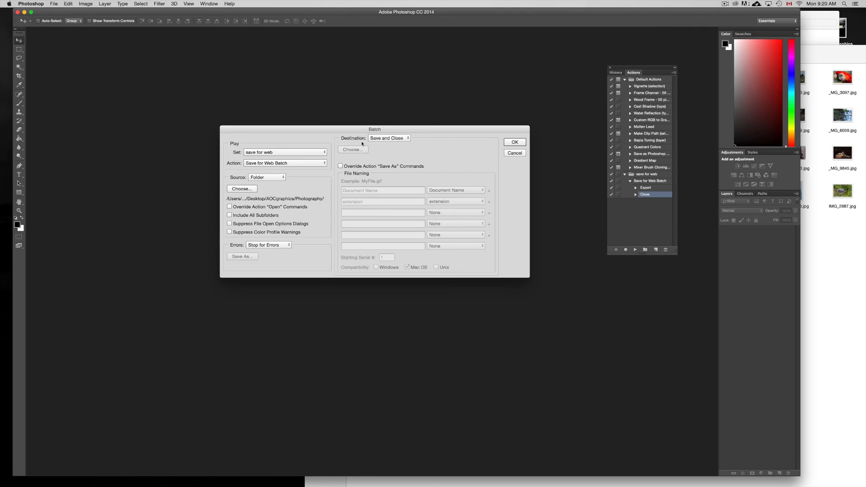
mouse_move(354, 149)
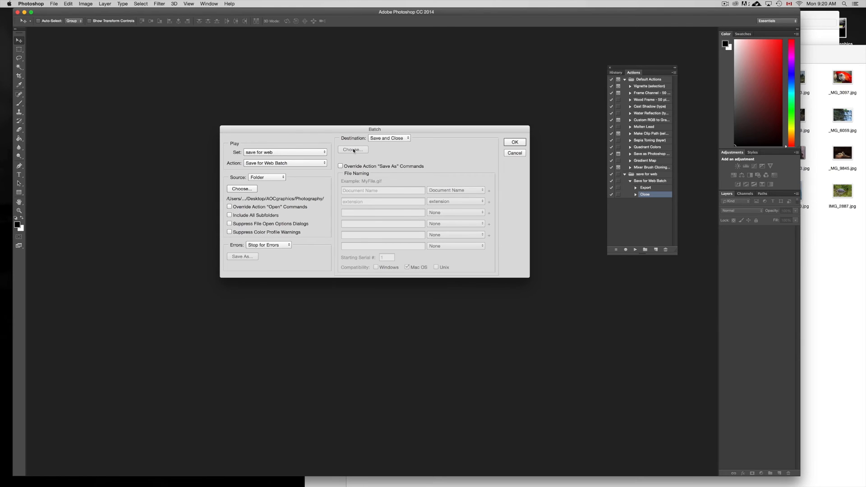
mouse_move(269, 183)
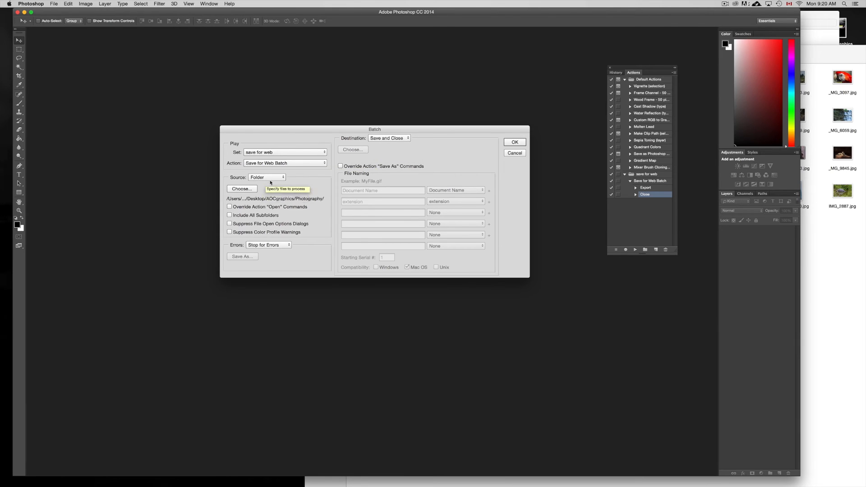
mouse_move(265, 252)
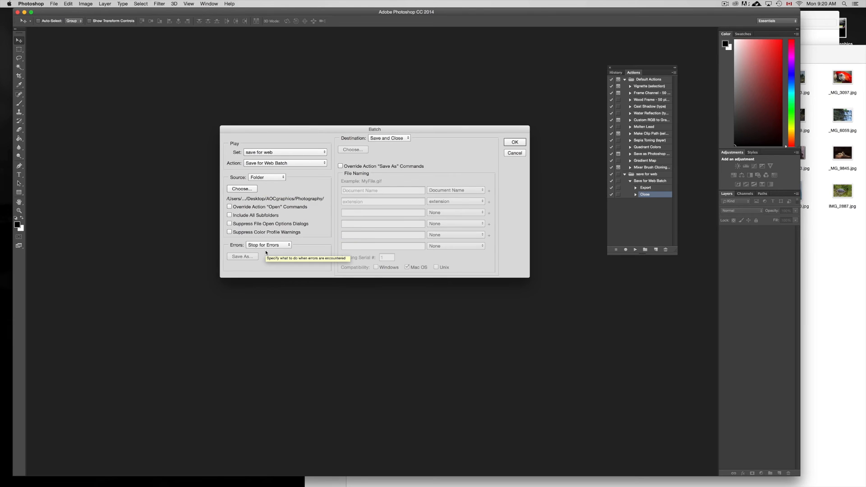
Log batch errors to an Untitled text file saved on the Desktop
click(268, 244)
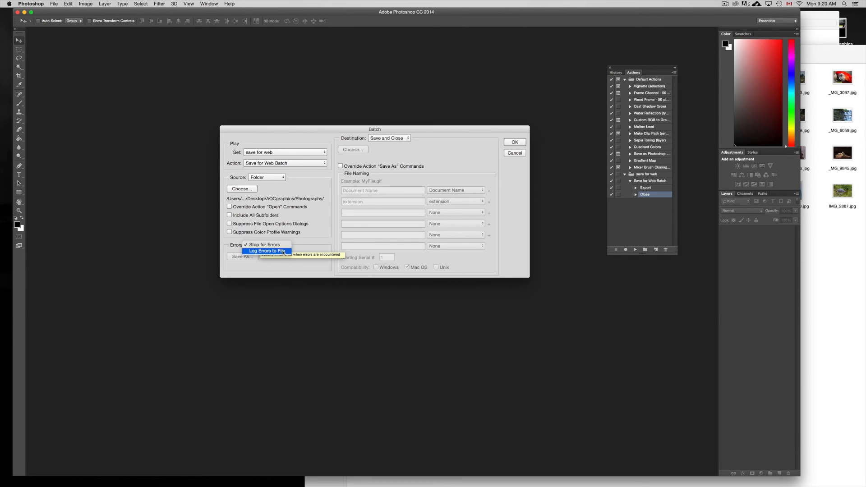
click(266, 251)
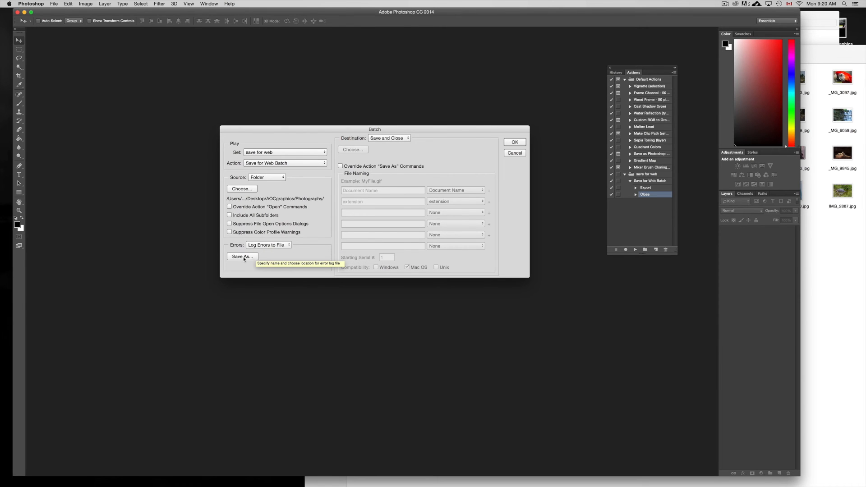
click(242, 256)
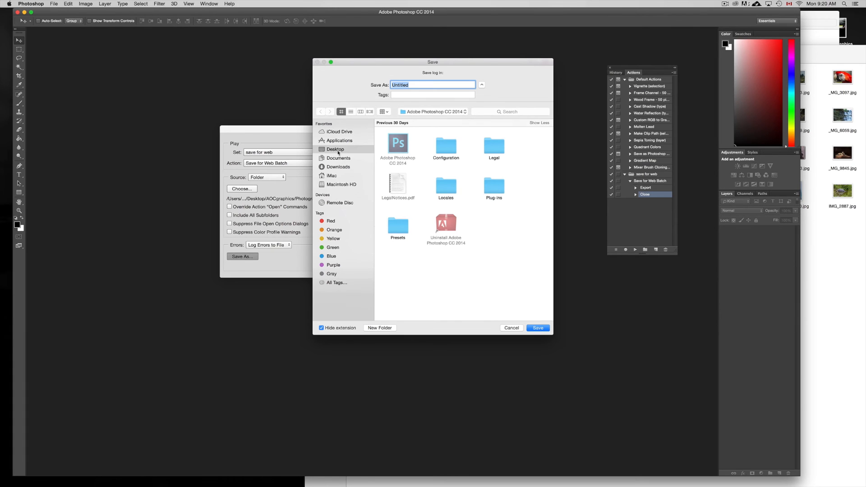
click(335, 149)
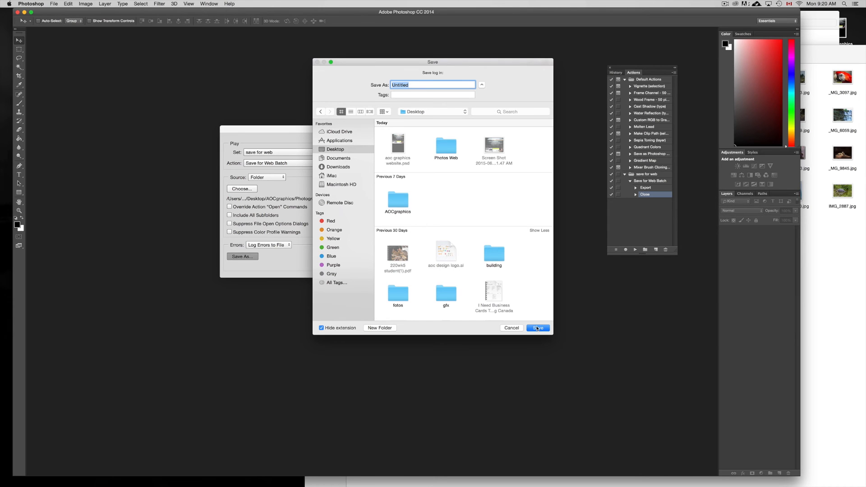
click(535, 328)
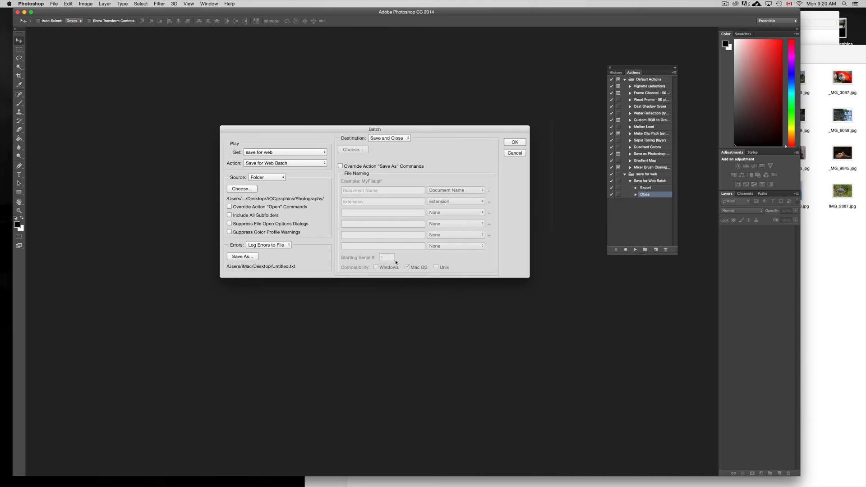
click(388, 138)
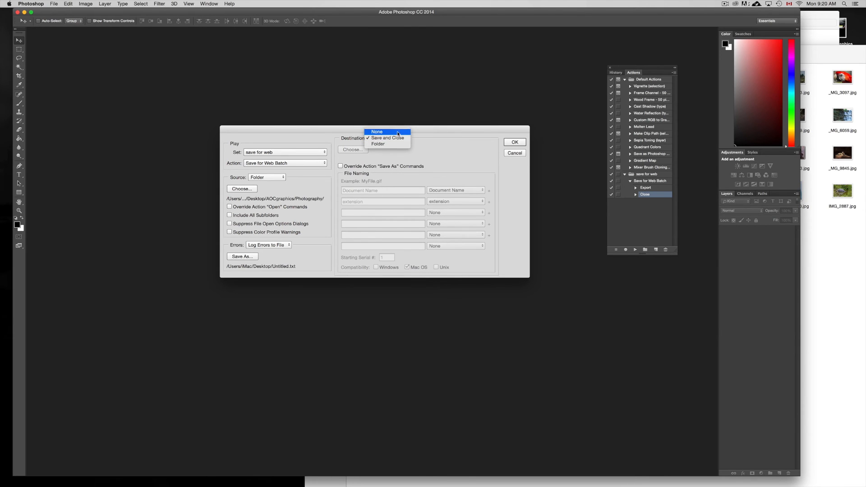
Set the destination to the Photos Web folder on the Desktop
click(387, 137)
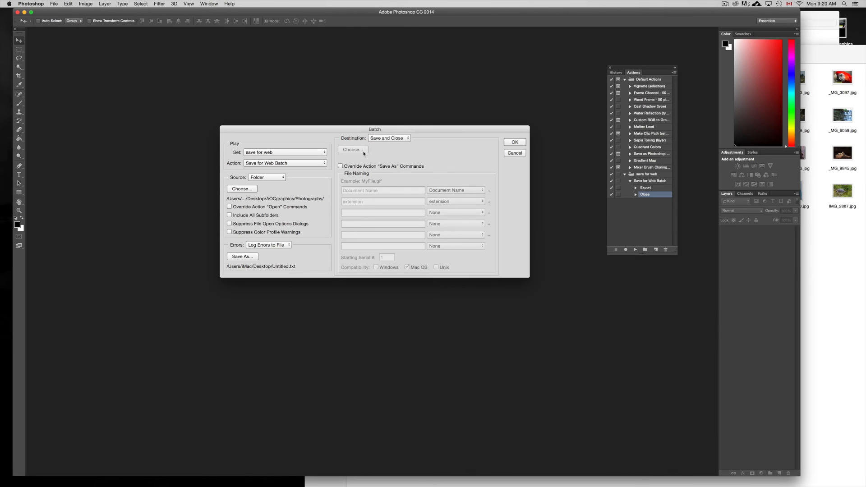
click(388, 138)
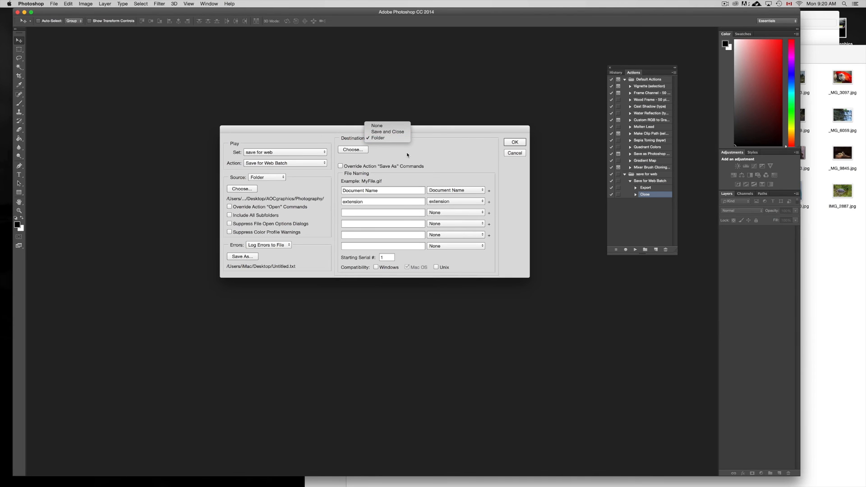
click(377, 138)
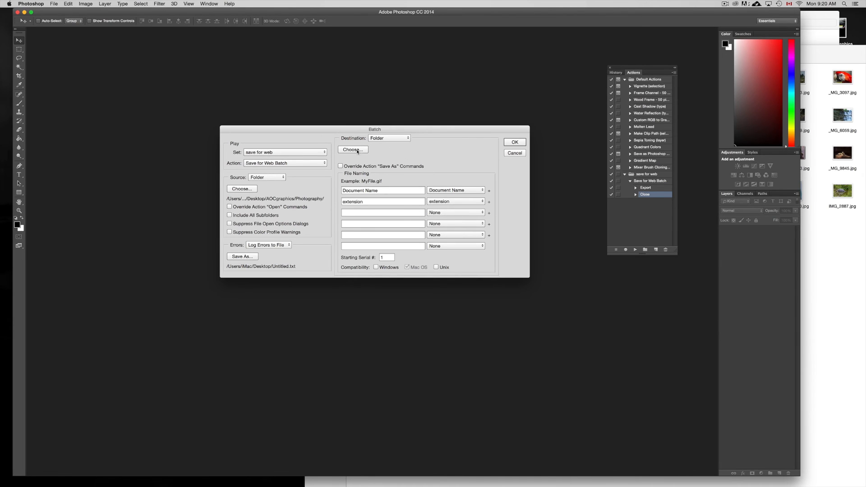
click(353, 150)
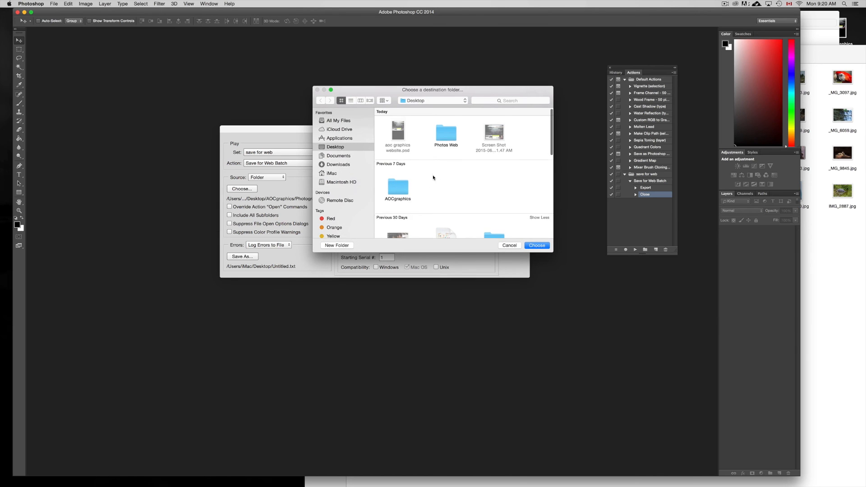
double_click(445, 133)
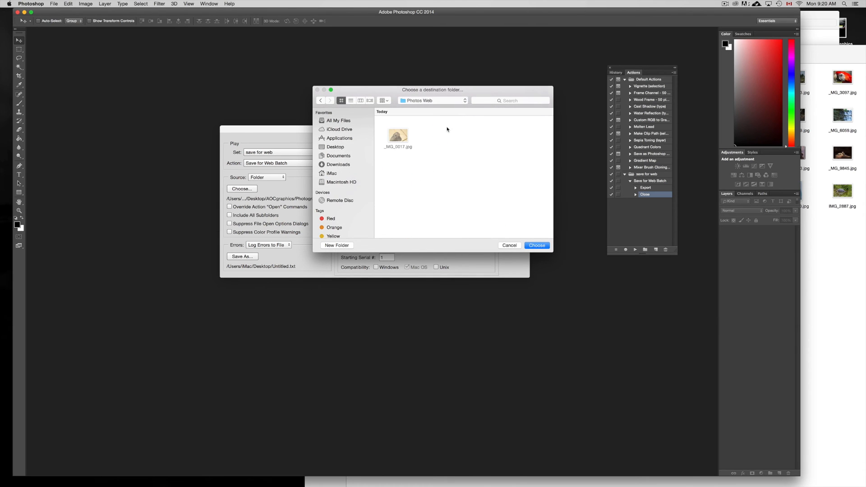
click(535, 245)
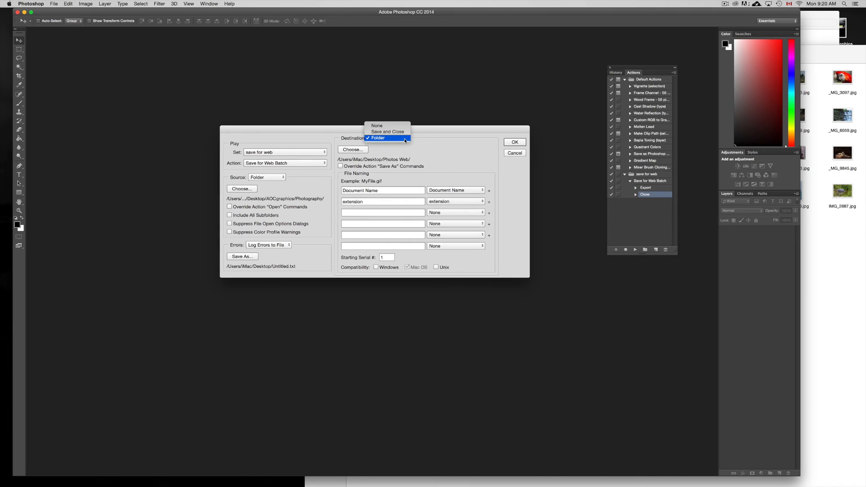
mouse_move(387, 132)
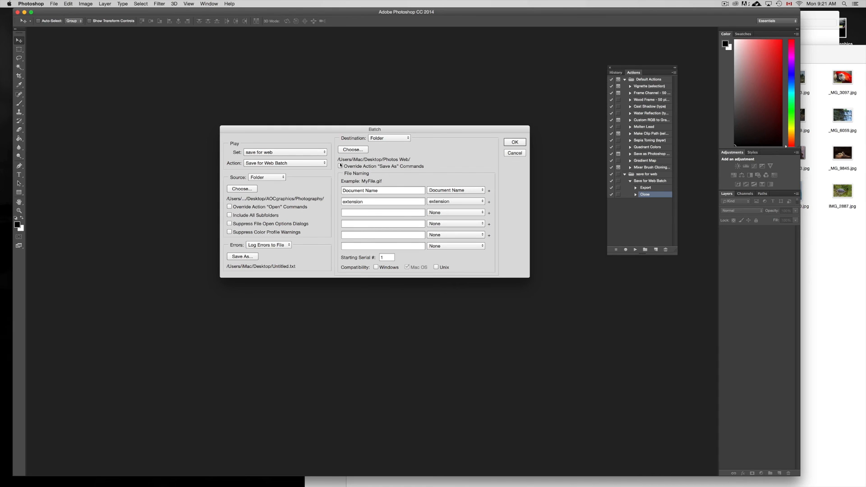
Confirm the Batch dialog with OK to start the run
click(341, 166)
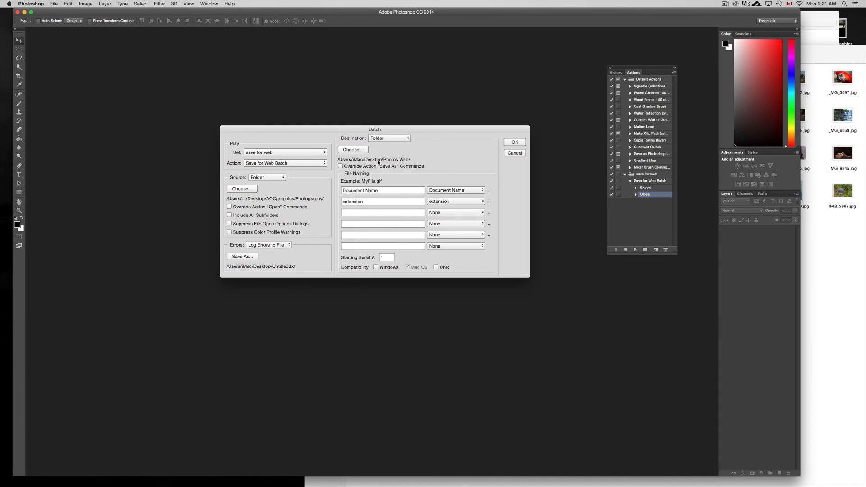
mouse_move(360, 171)
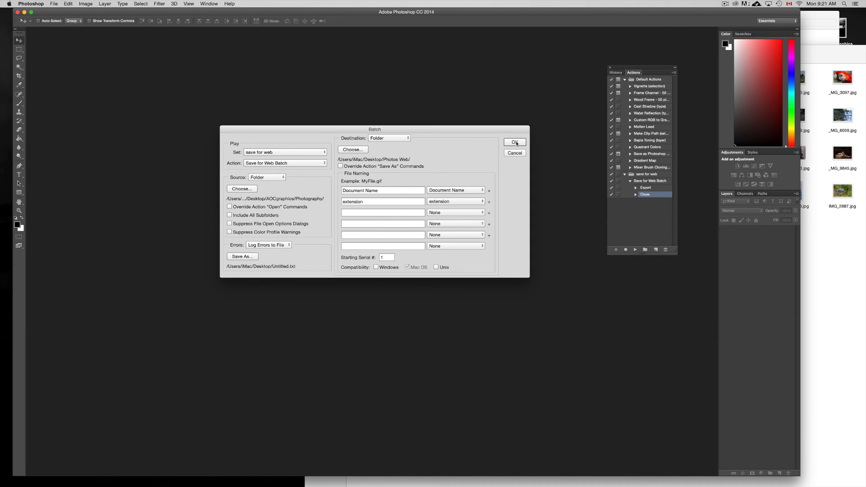
click(513, 141)
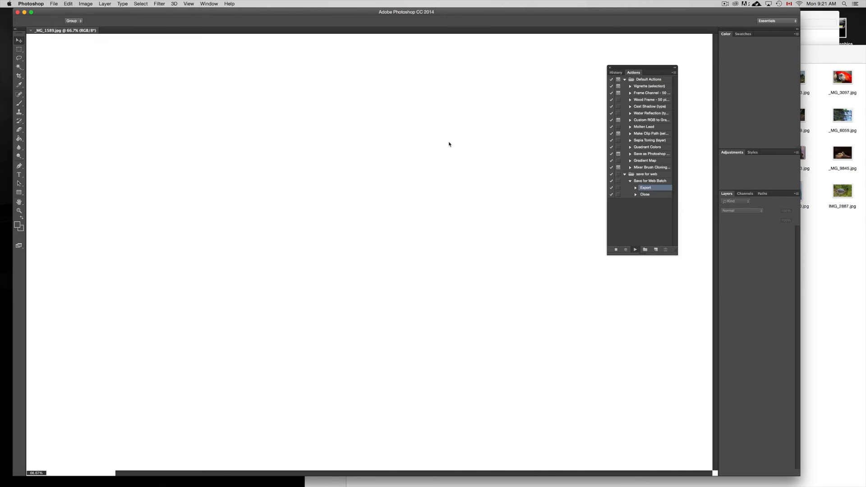
Let the batch export and close each Photography image in turn
click(635, 249)
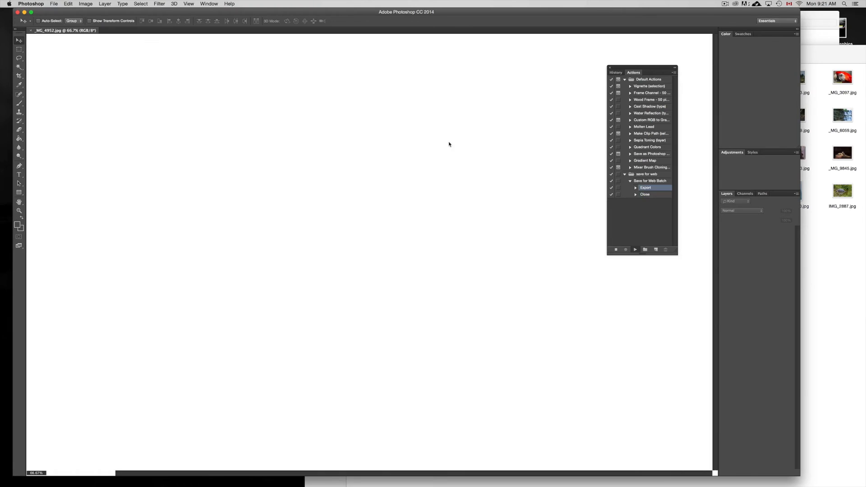
click(645, 194)
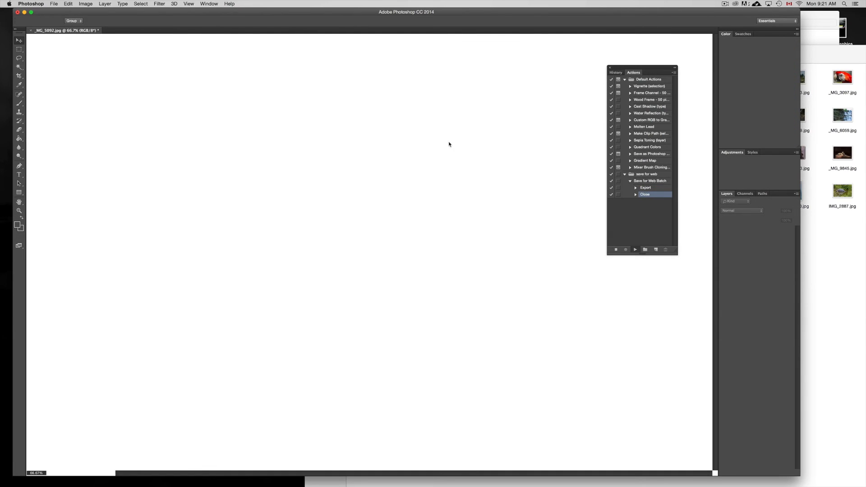